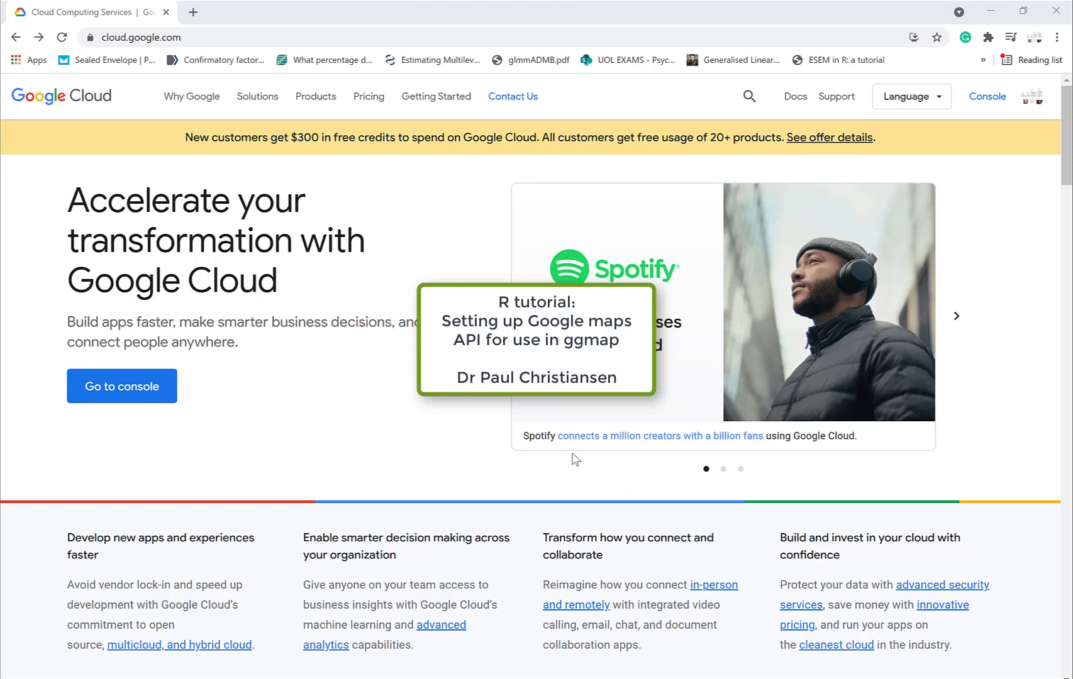
pyautogui.moveTo(574, 458)
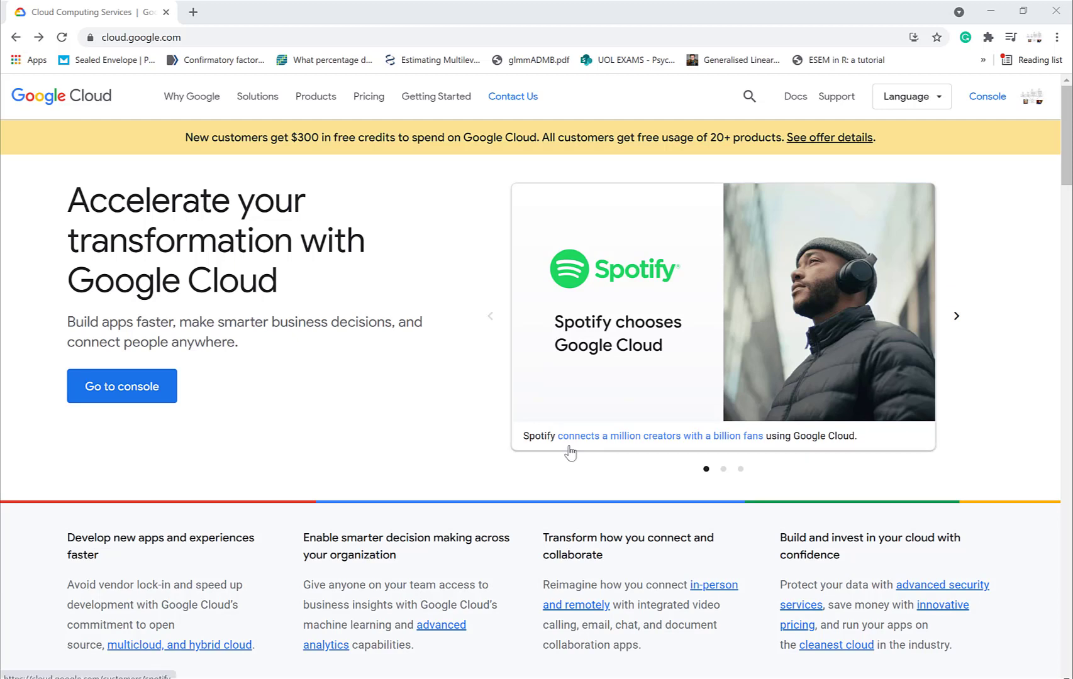
pyautogui.moveTo(593, 446)
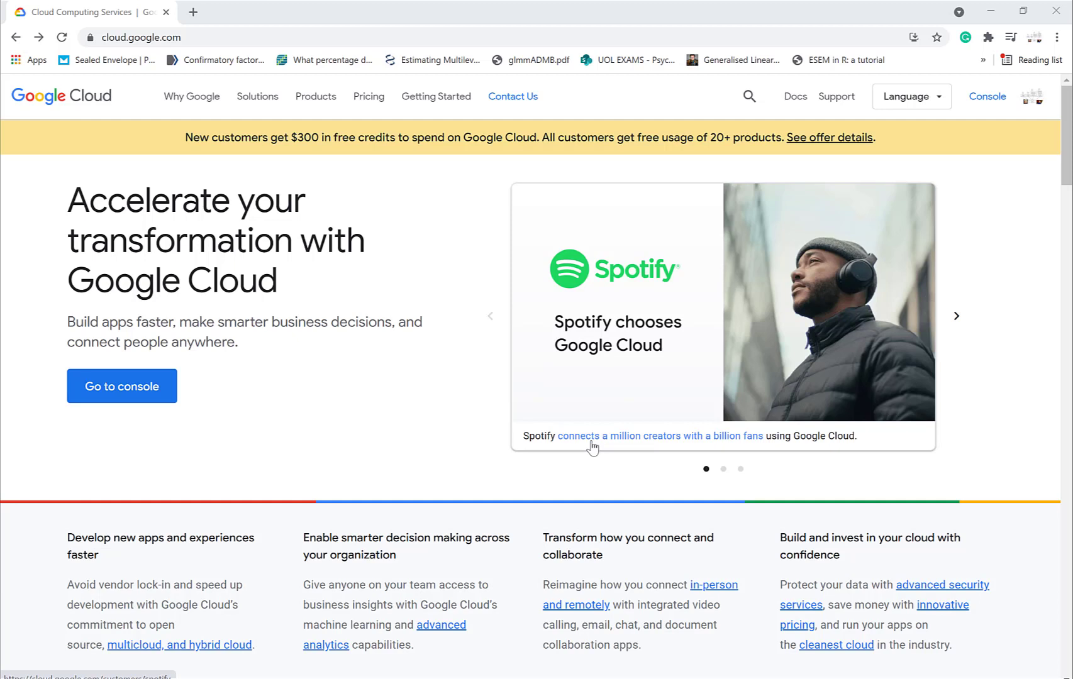
pyautogui.moveTo(656, 355)
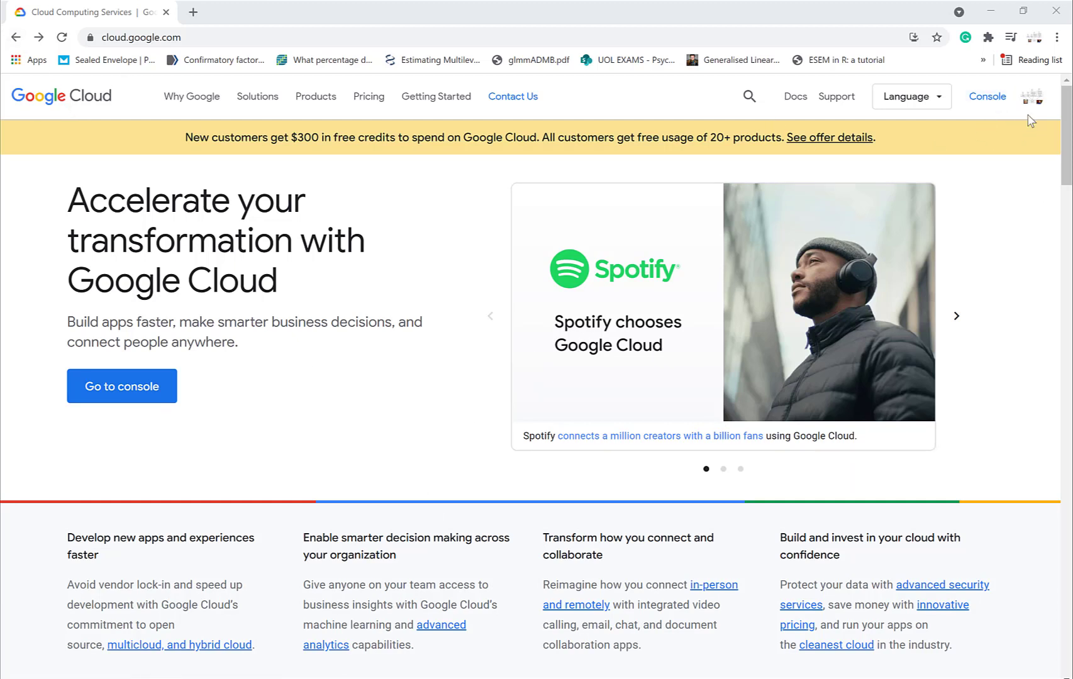
pyautogui.moveTo(995, 138)
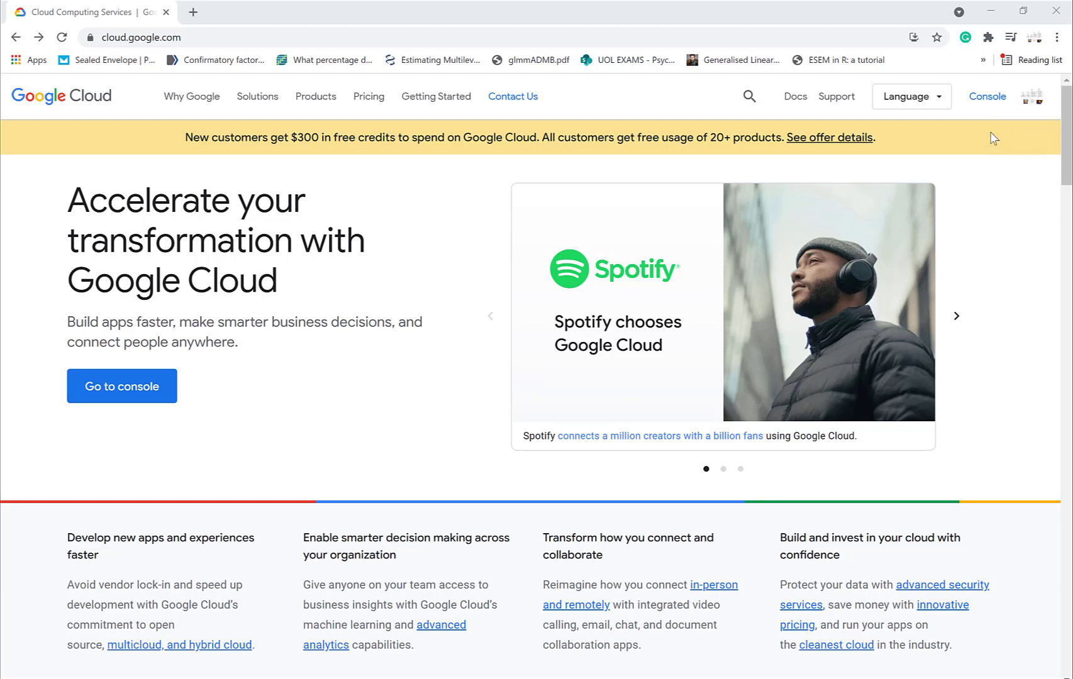
pyautogui.moveTo(987, 97)
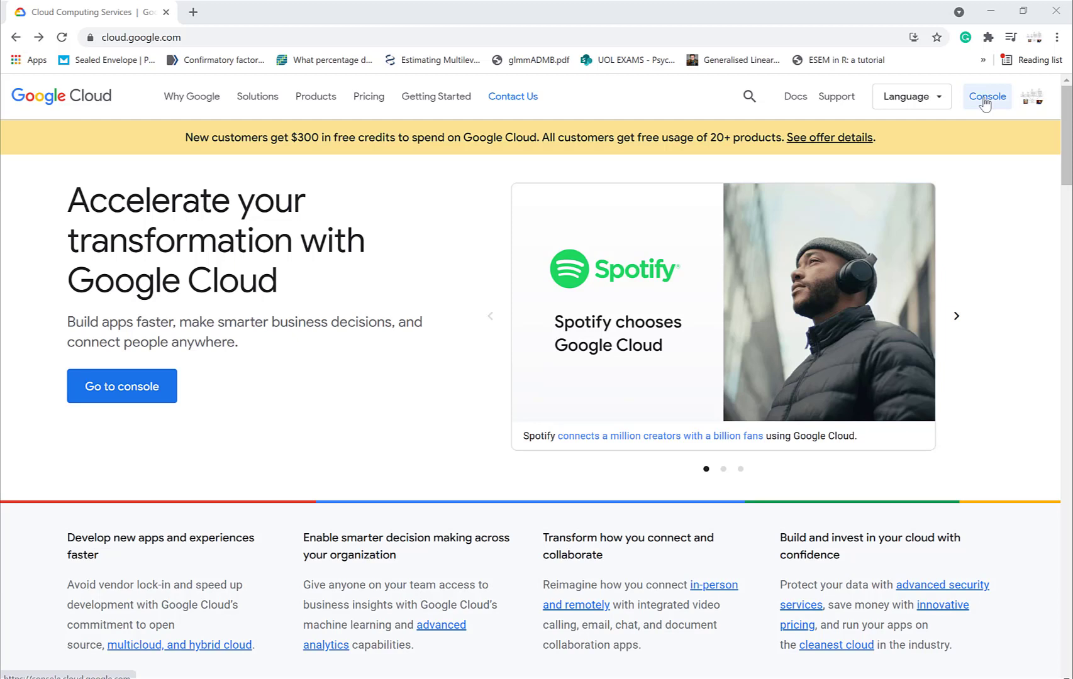
pyautogui.moveTo(987, 116)
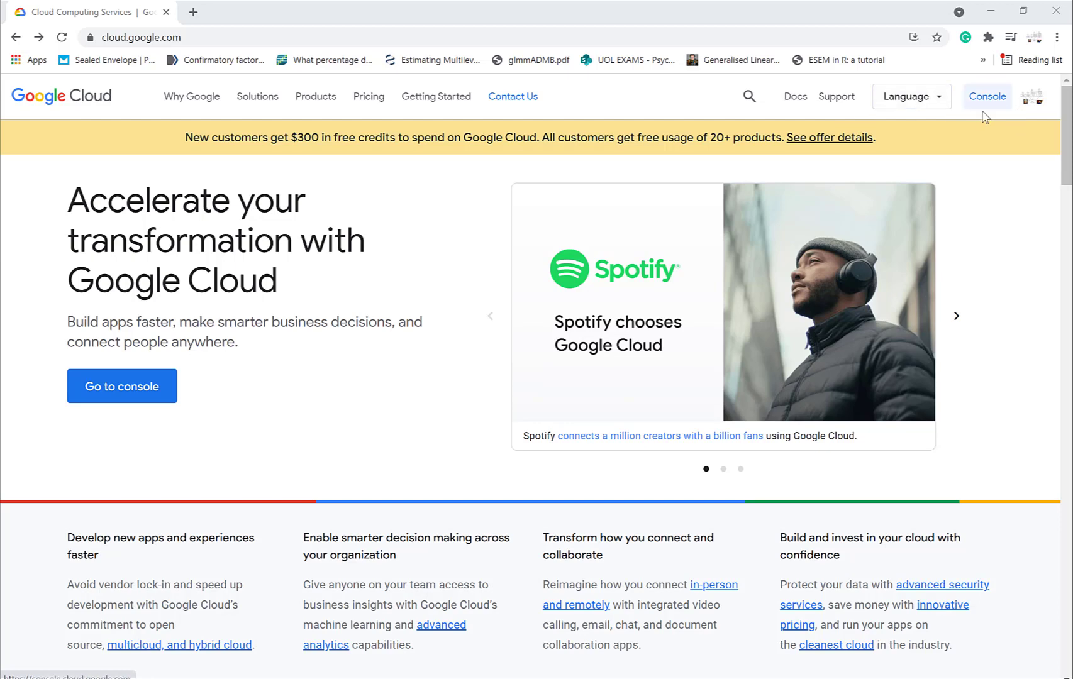
# Go from the Google Cloud homepage to the console and open its main navigation menu
pyautogui.click(986, 96)
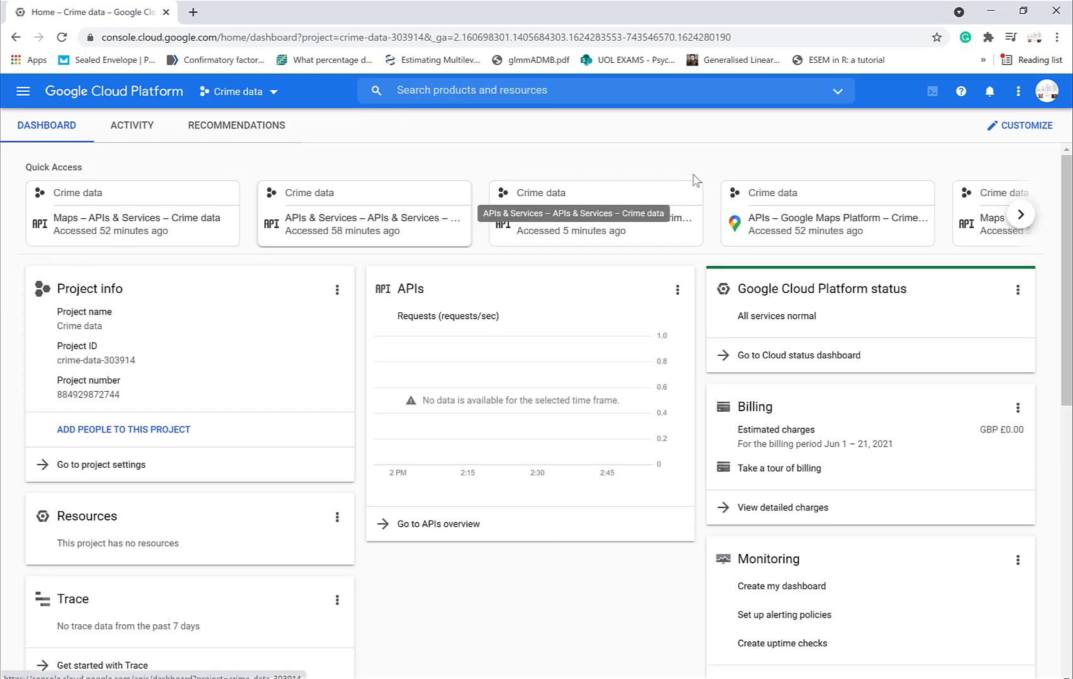
pyautogui.click(22, 91)
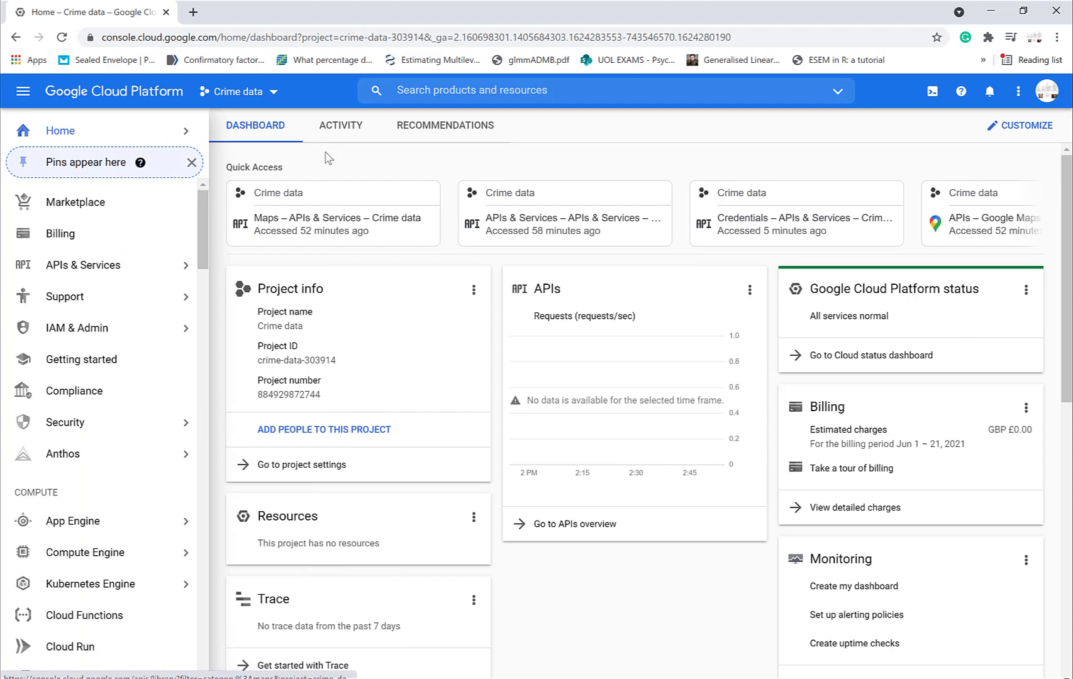
# Create a project named CRIME MAP and show the project selector list
pyautogui.click(238, 91)
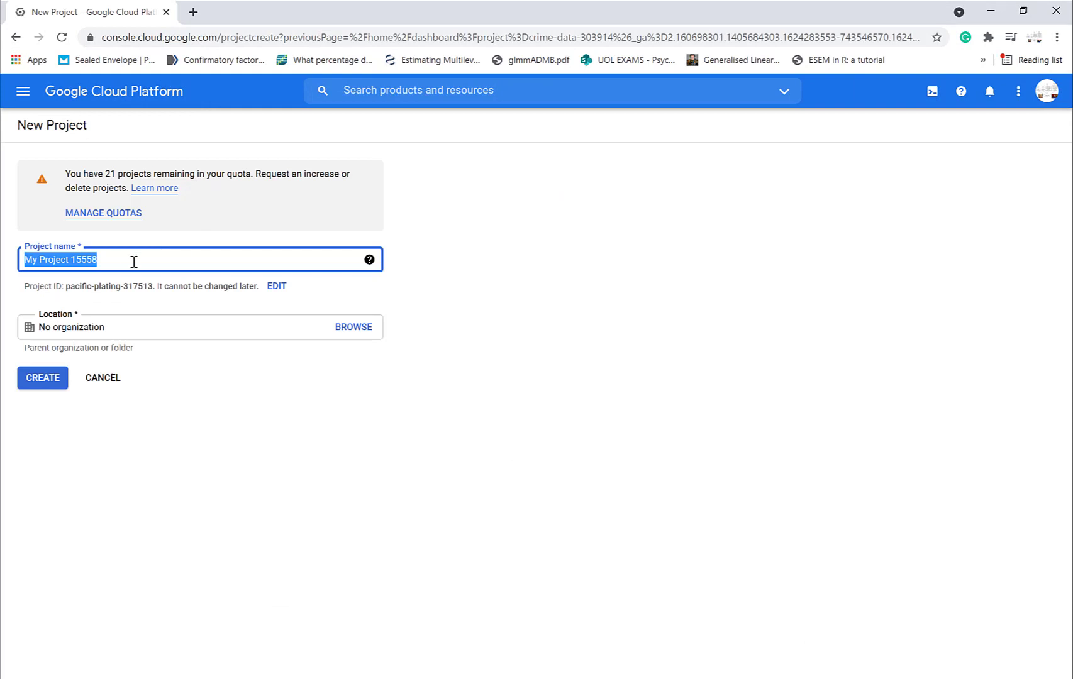
pyautogui.write('CR')
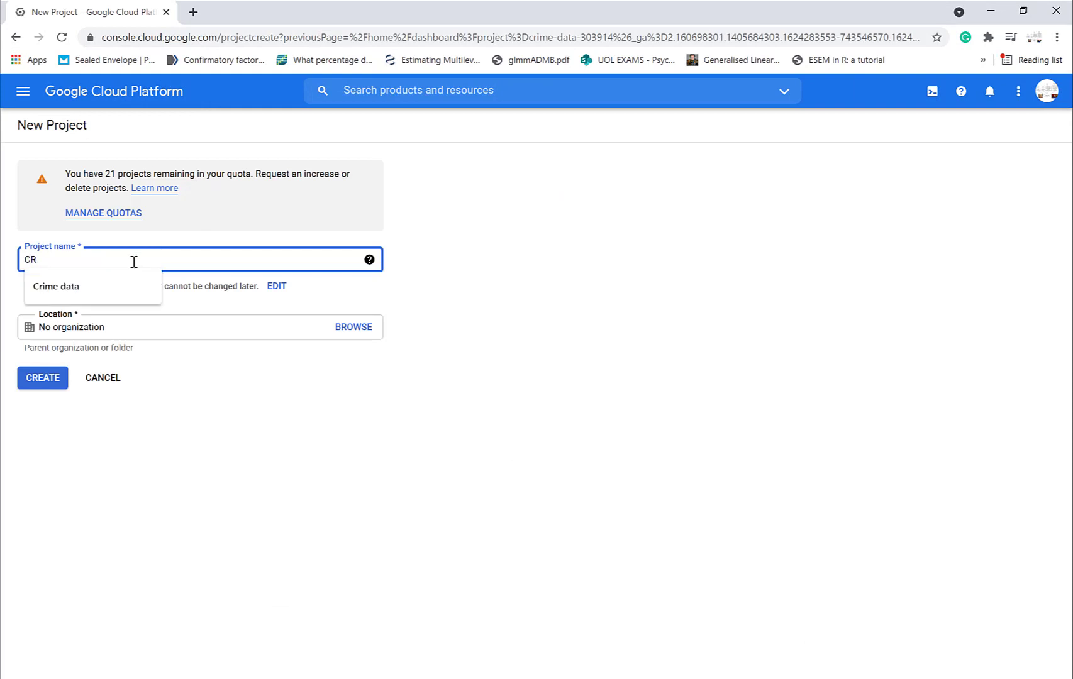
pyautogui.write('IME MAP')
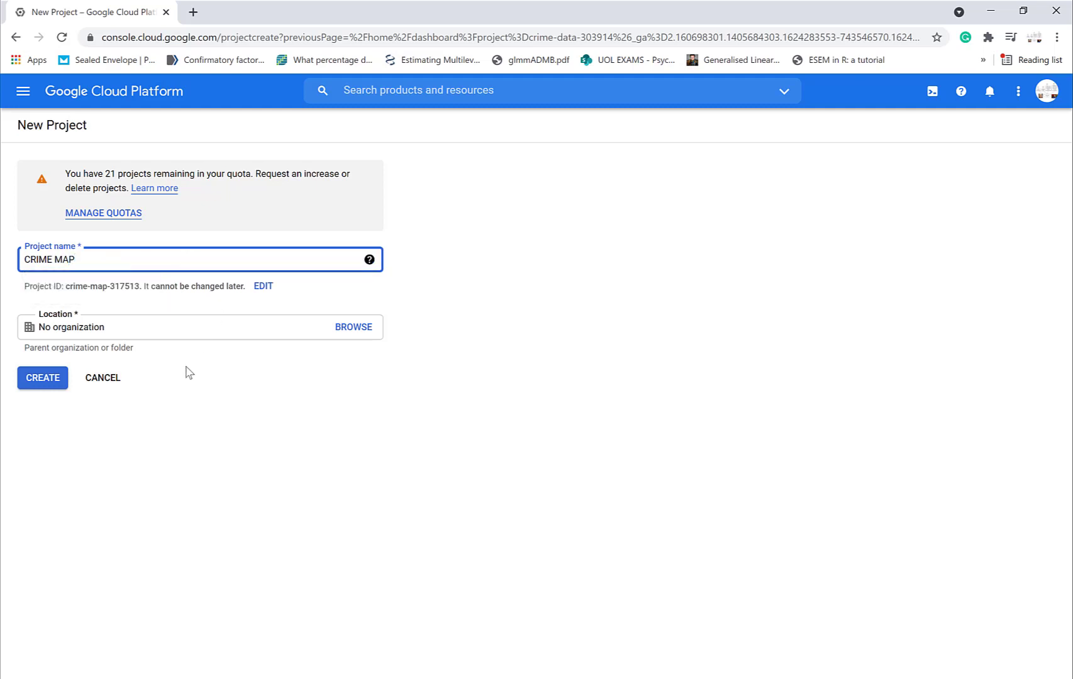
pyautogui.click(42, 378)
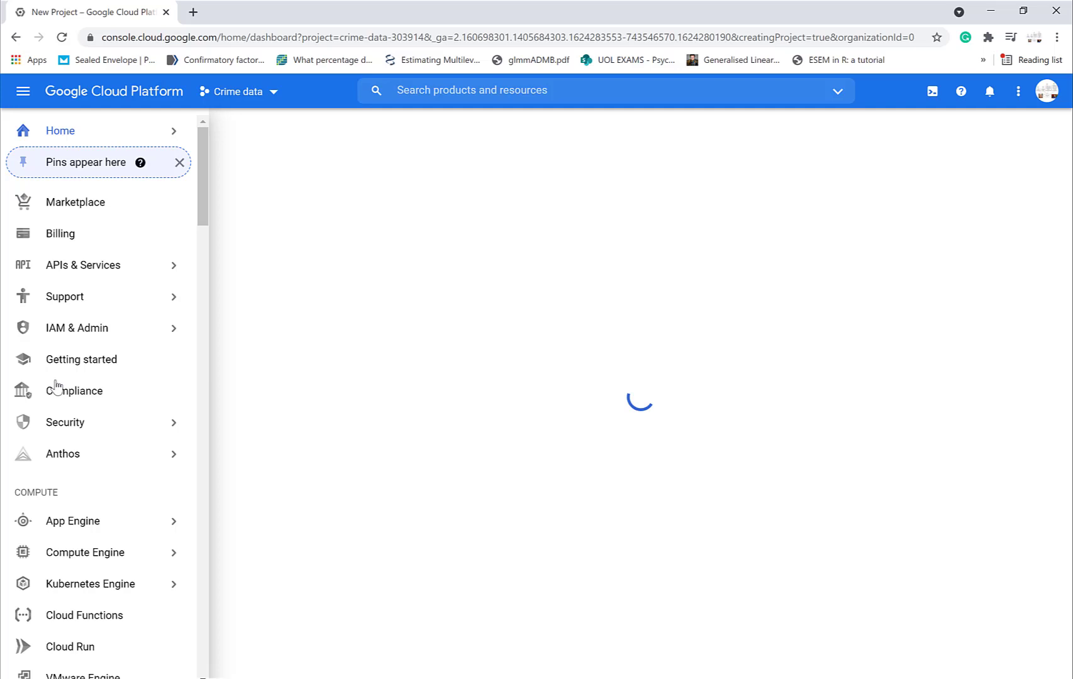
pyautogui.click(989, 91)
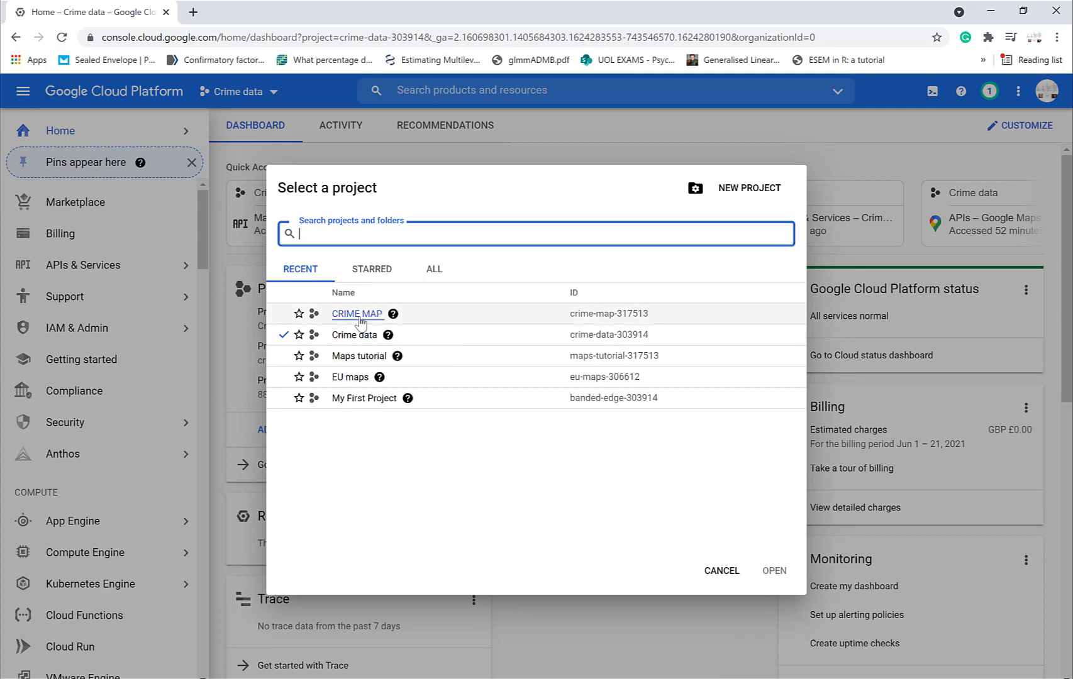
# Make CRIME MAP the active project and open its API Library via APIs & Services
pyautogui.click(357, 313)
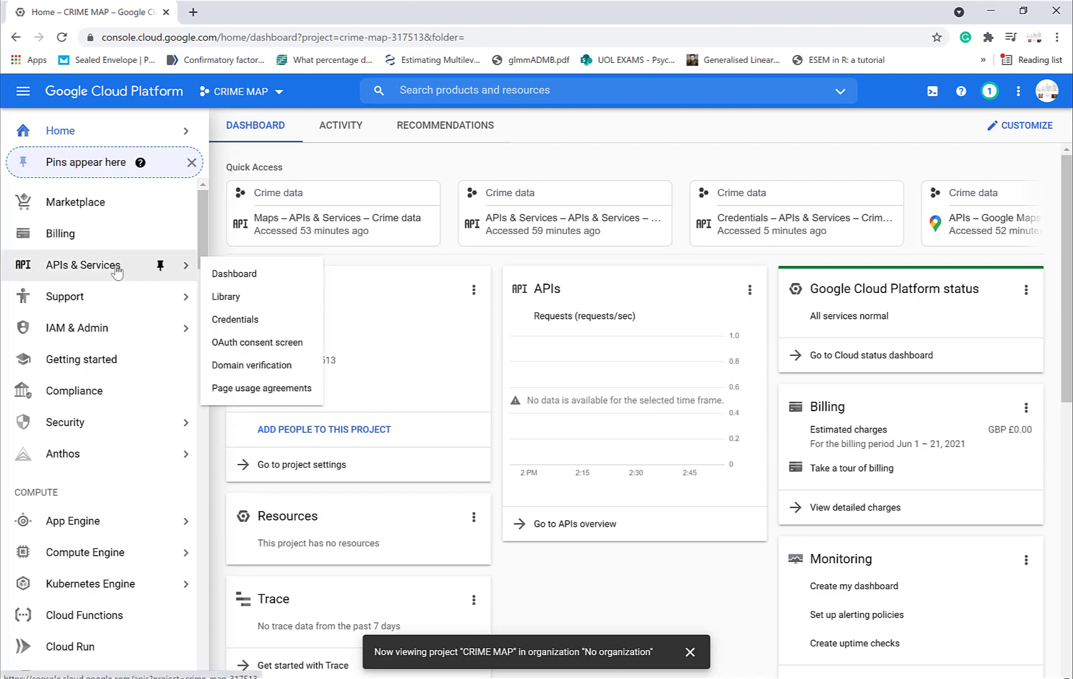
pyautogui.click(82, 265)
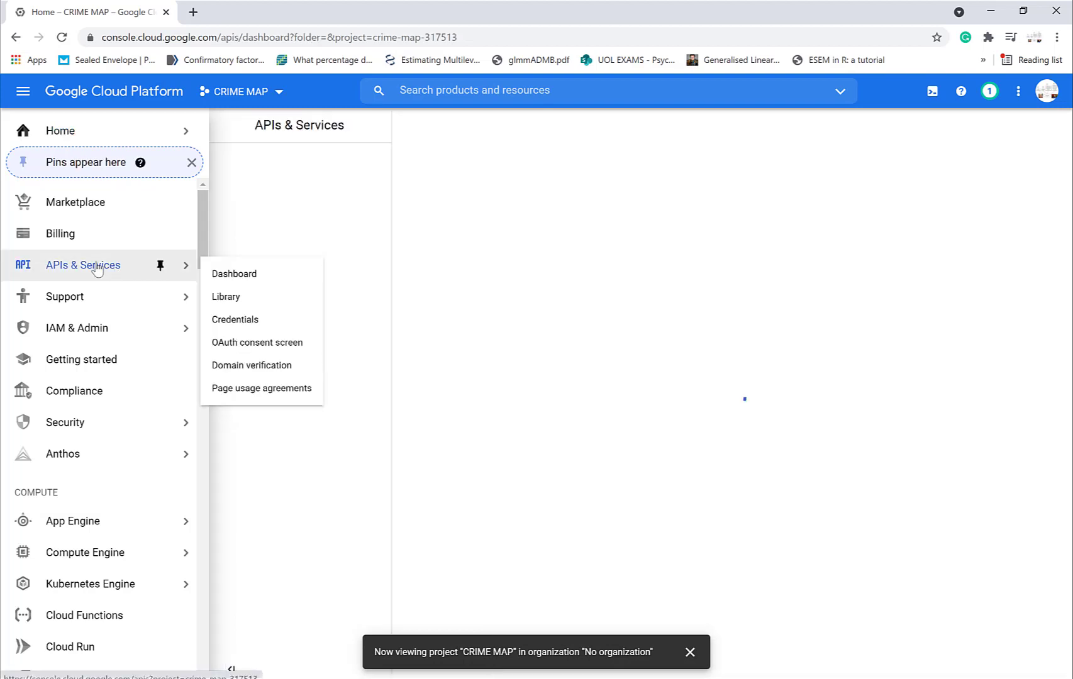
pyautogui.click(233, 274)
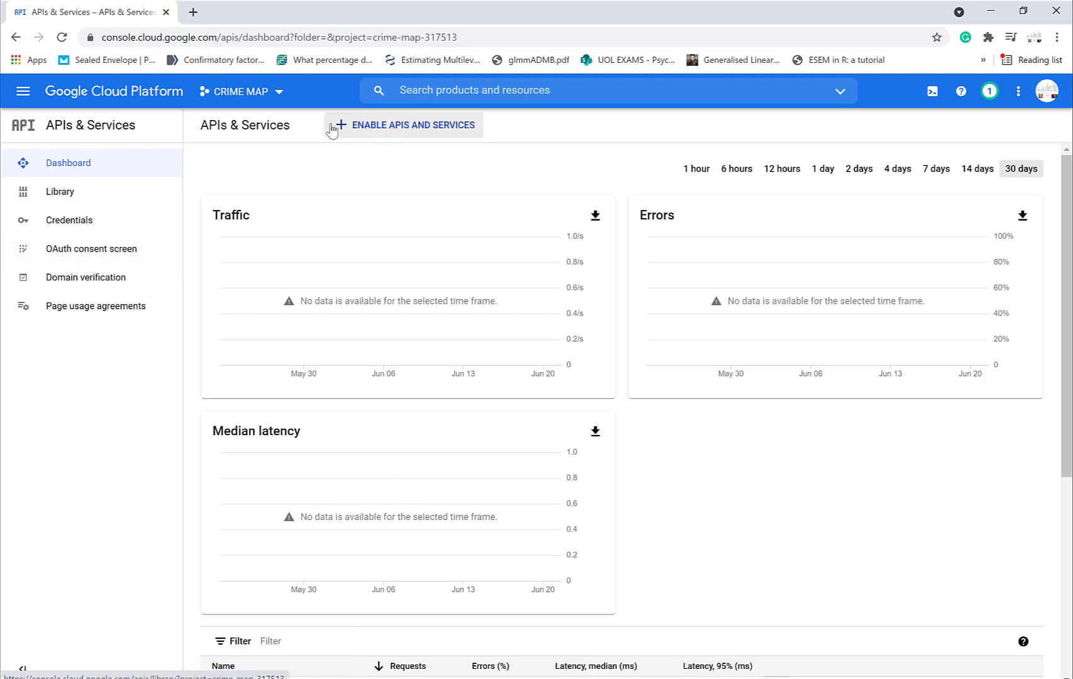
pyautogui.click(403, 125)
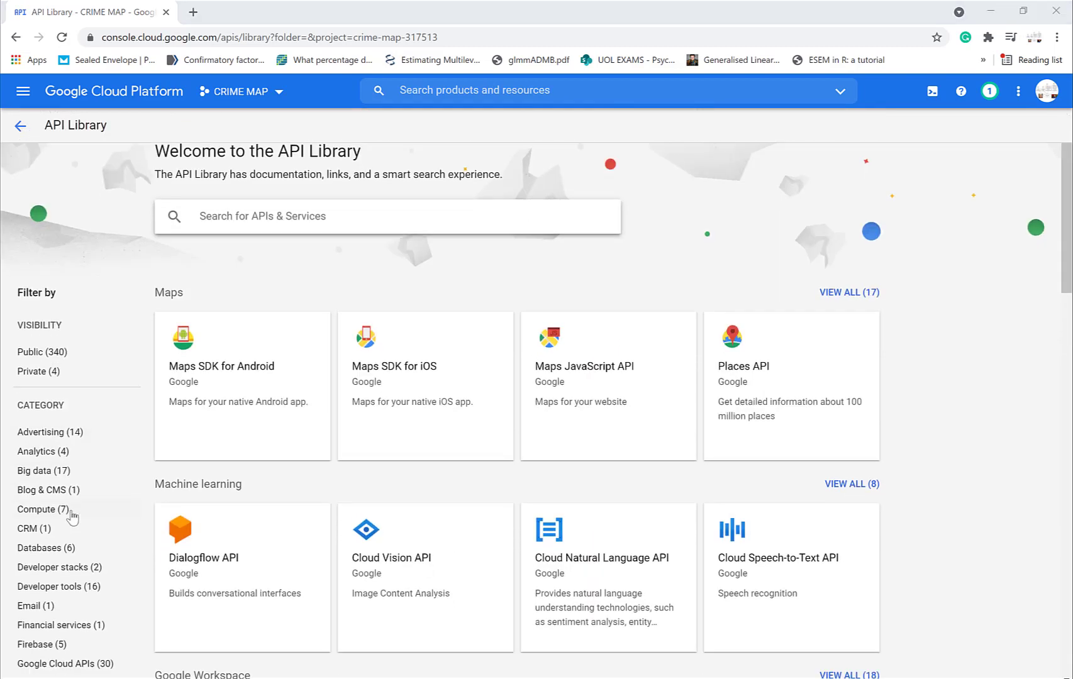
# Filter the API library to the Maps category and open Maps Static API
pyautogui.click(38, 513)
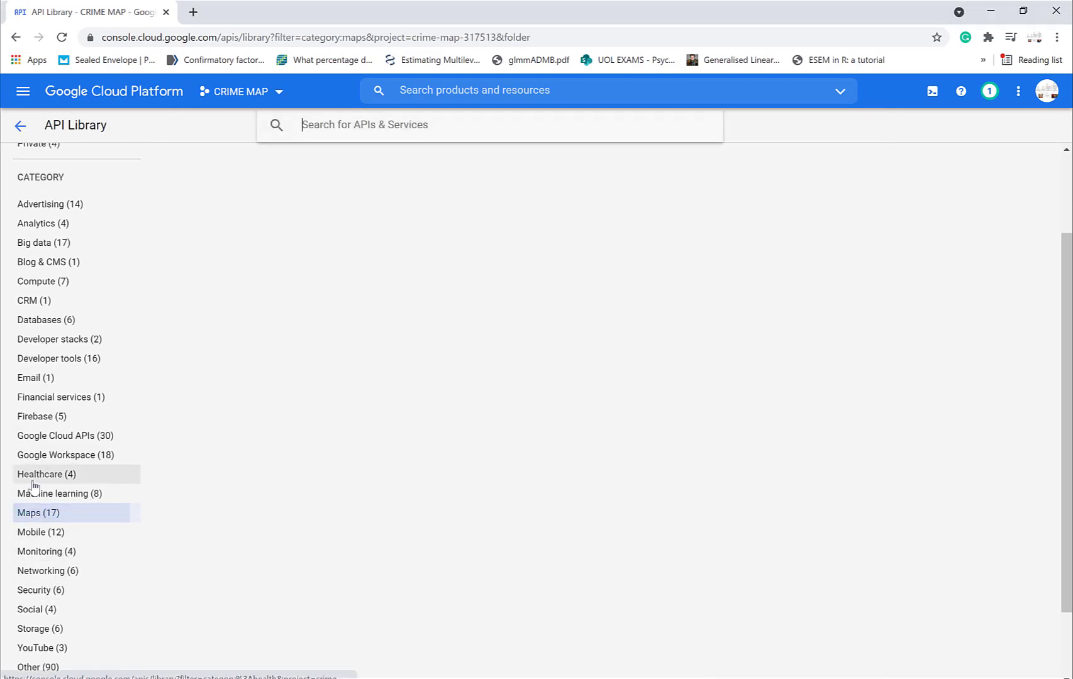
pyautogui.click(39, 512)
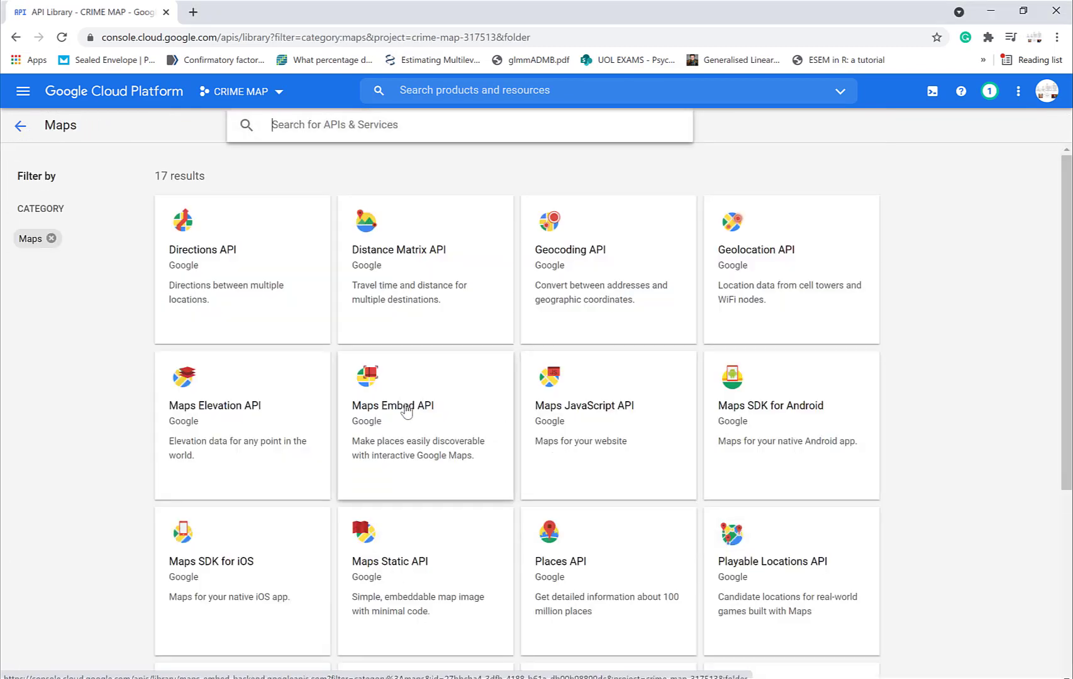
pyautogui.moveTo(425, 568)
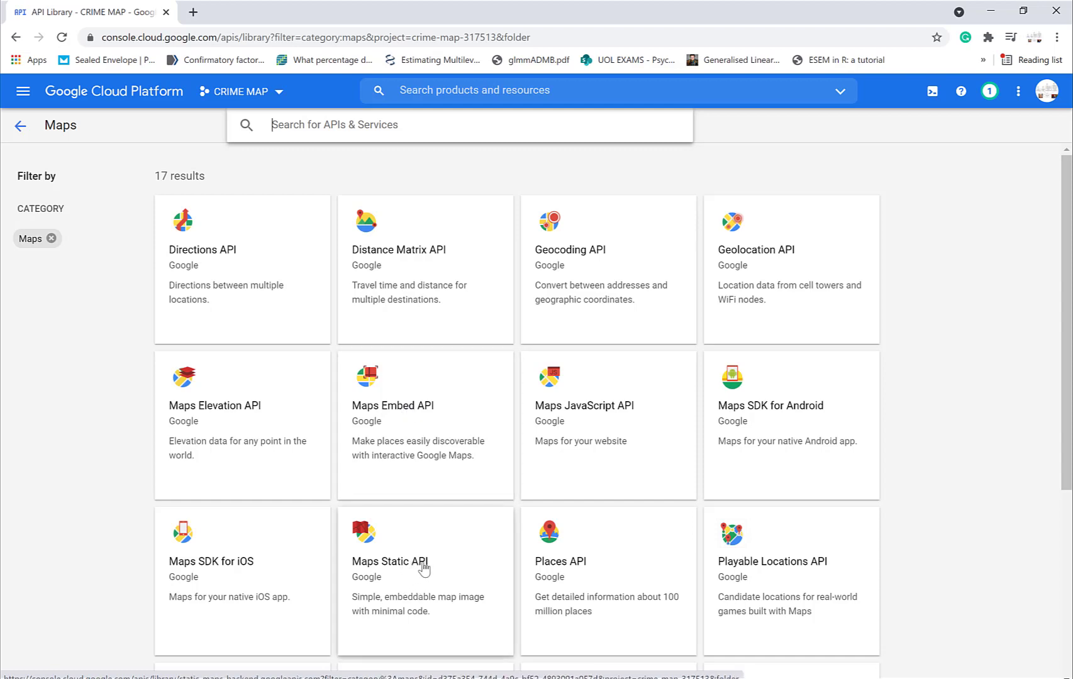
pyautogui.click(391, 561)
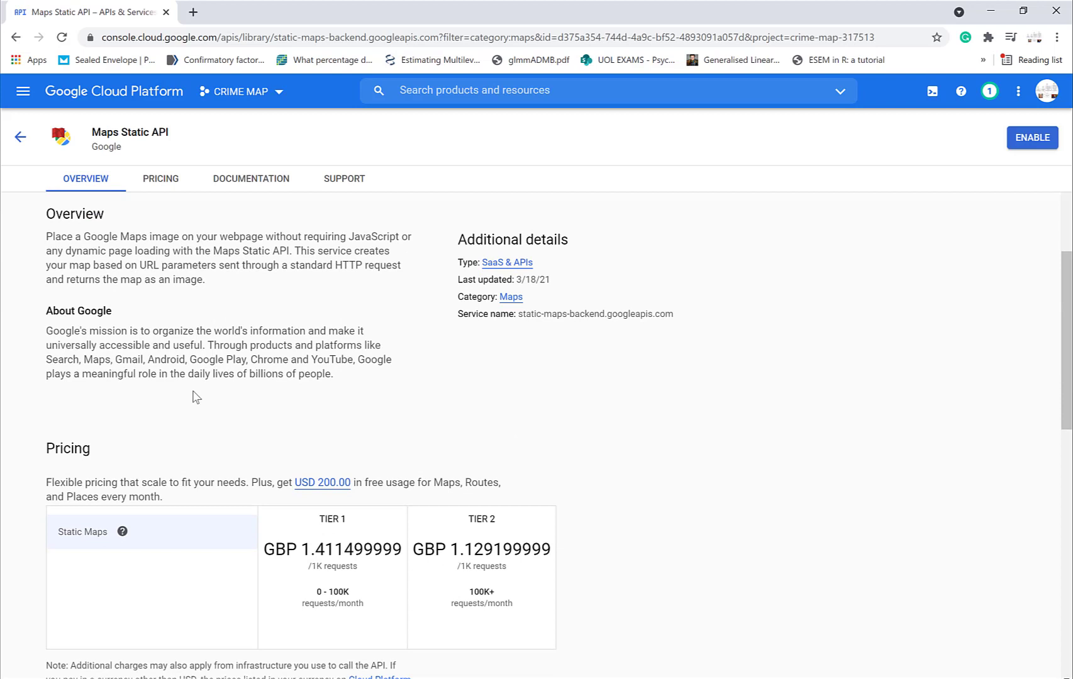
# Enable Maps Static API for CRIME MAP and go to Maps Platform Credentials
pyautogui.scroll(-3)
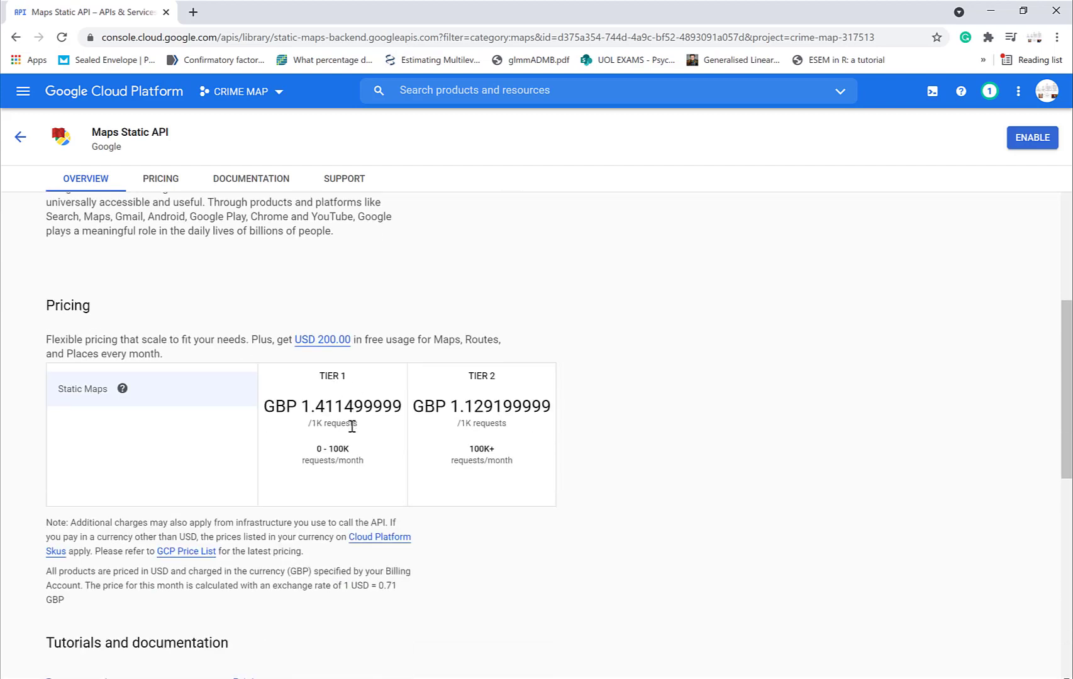
pyautogui.moveTo(321, 485)
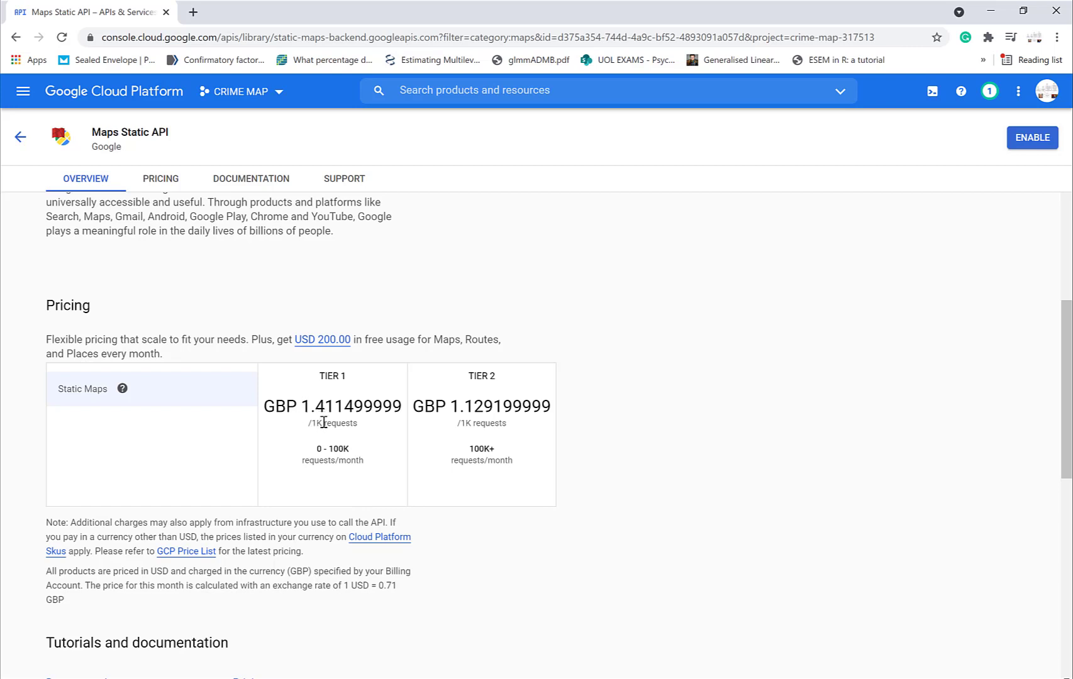
pyautogui.moveTo(343, 447)
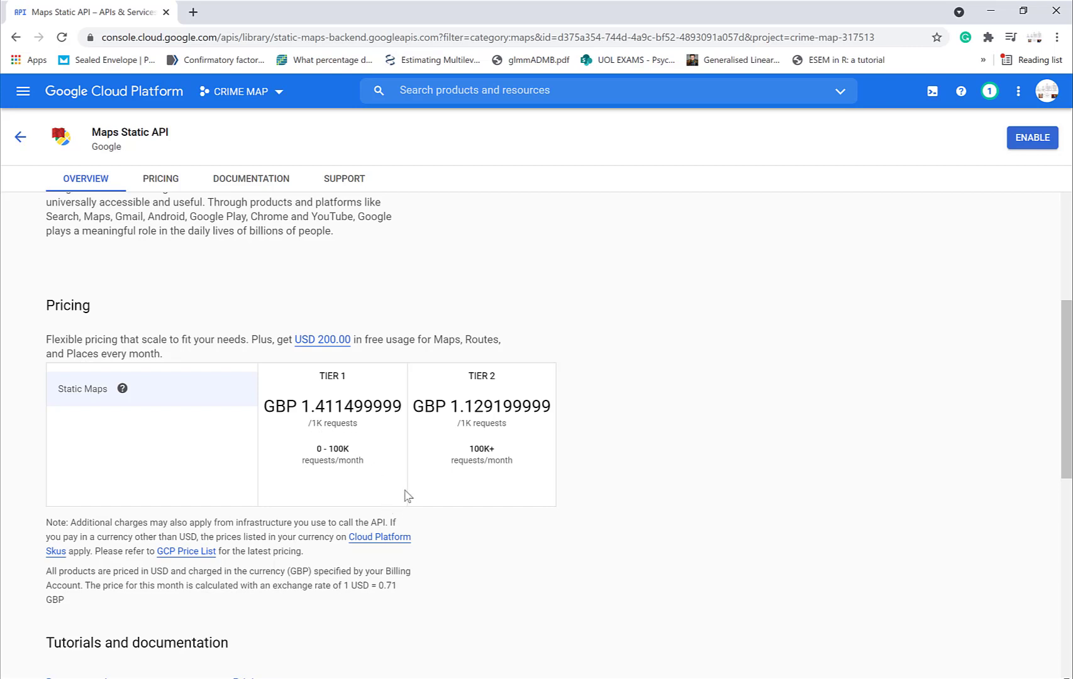
pyautogui.moveTo(338, 452)
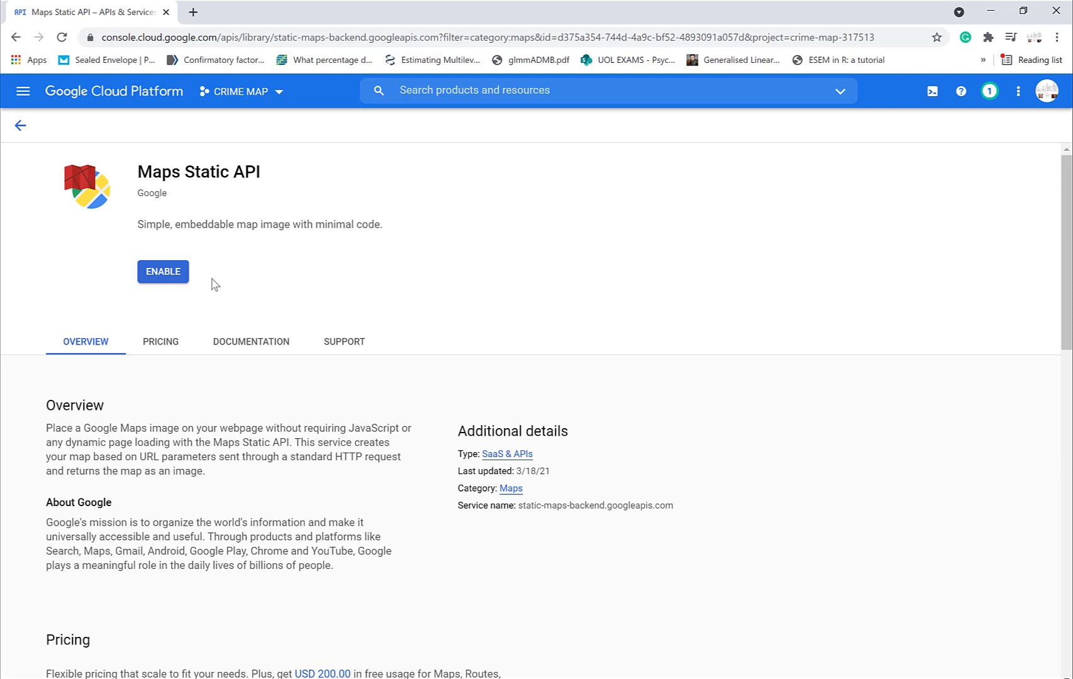
pyautogui.click(162, 272)
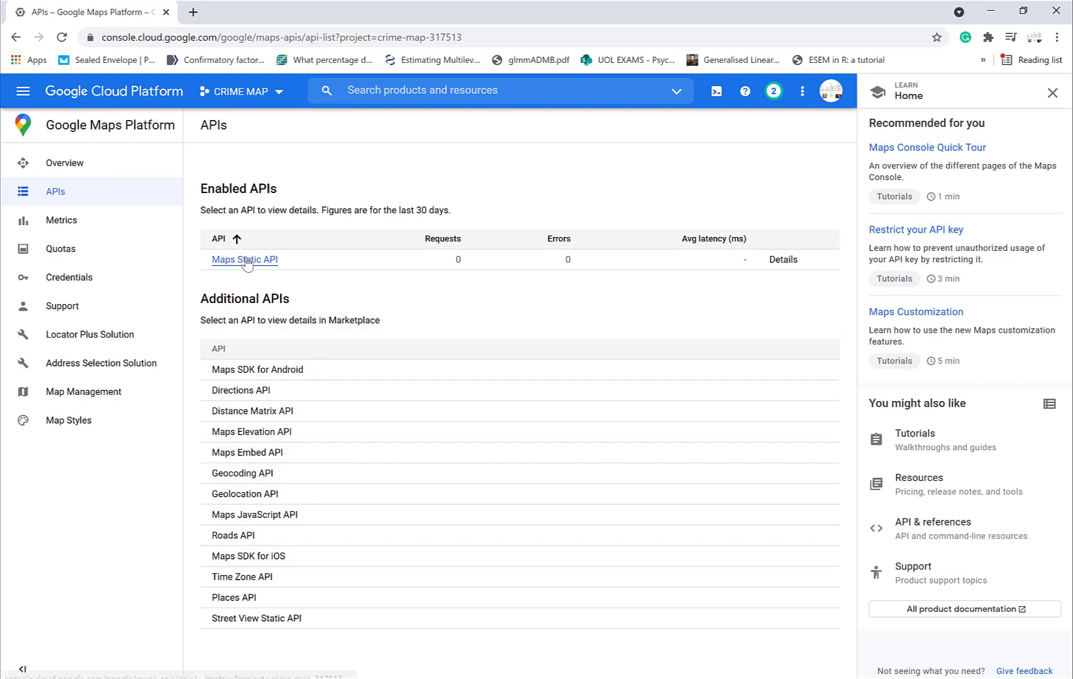
pyautogui.moveTo(258, 273)
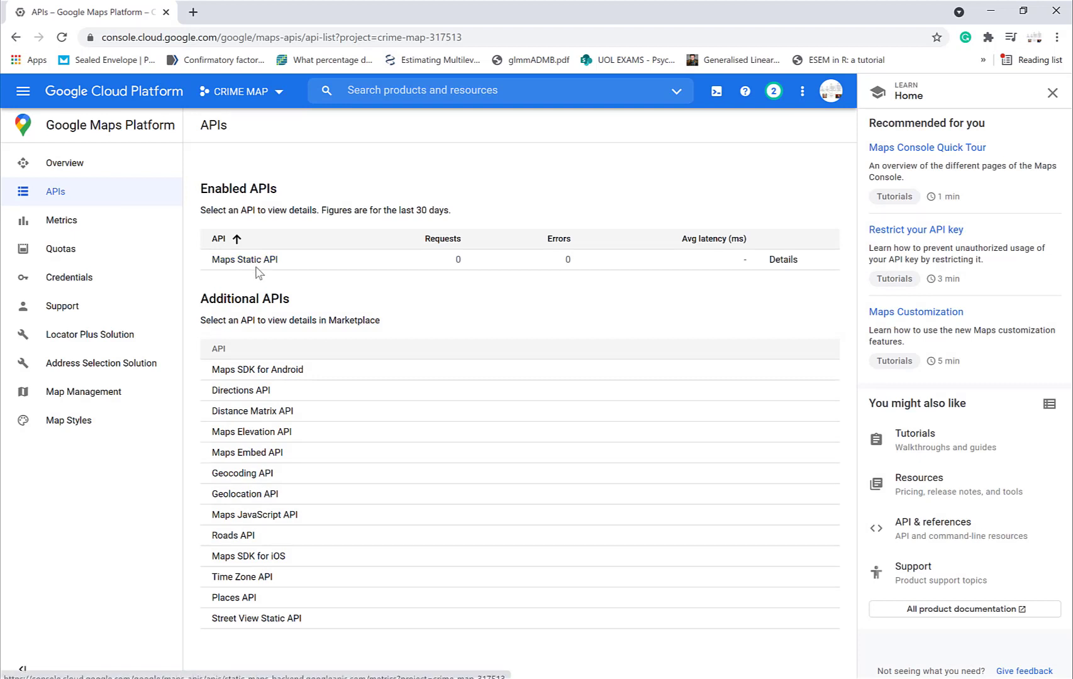
pyautogui.click(69, 276)
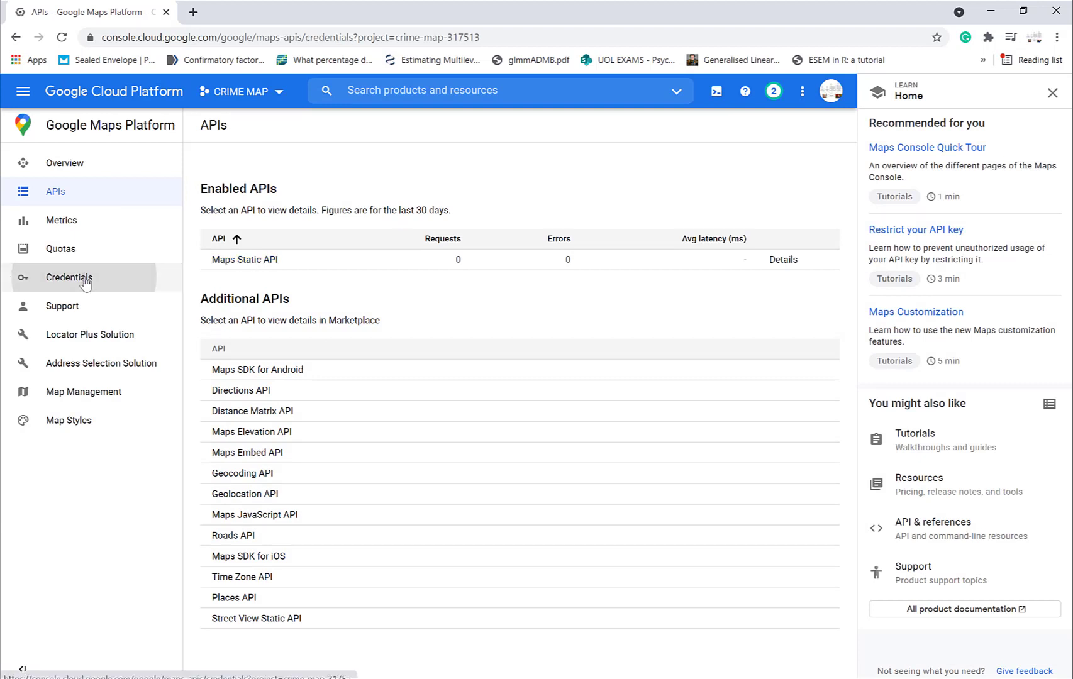
# Create an API key under Create Credentials, dismiss the notice, and copy the key
pyautogui.click(69, 276)
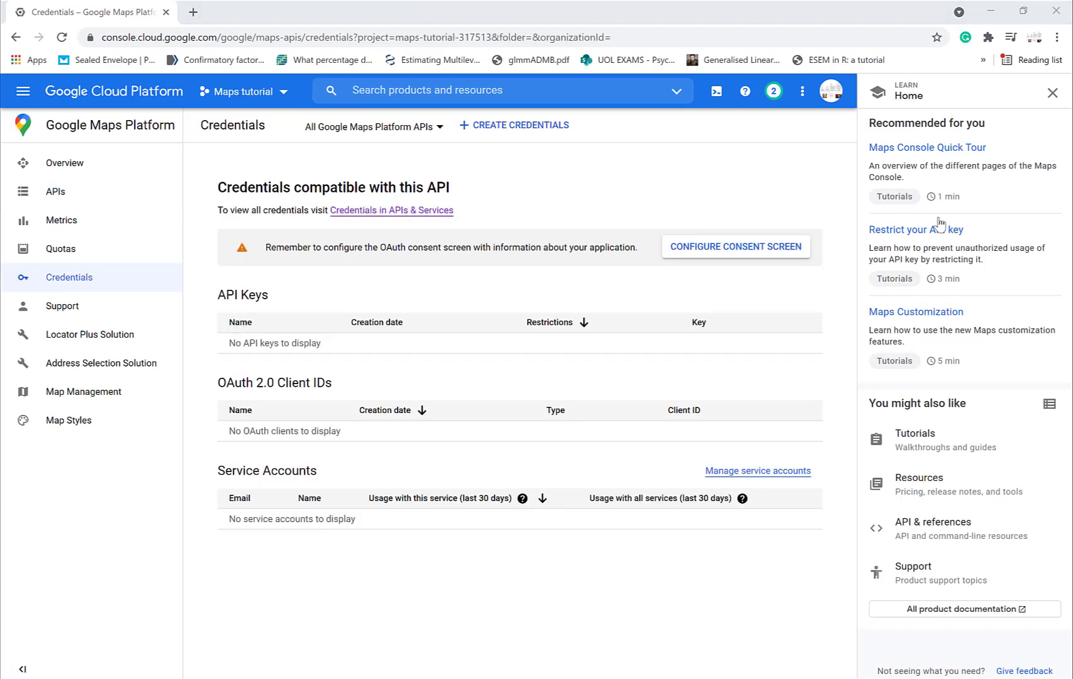
pyautogui.click(519, 125)
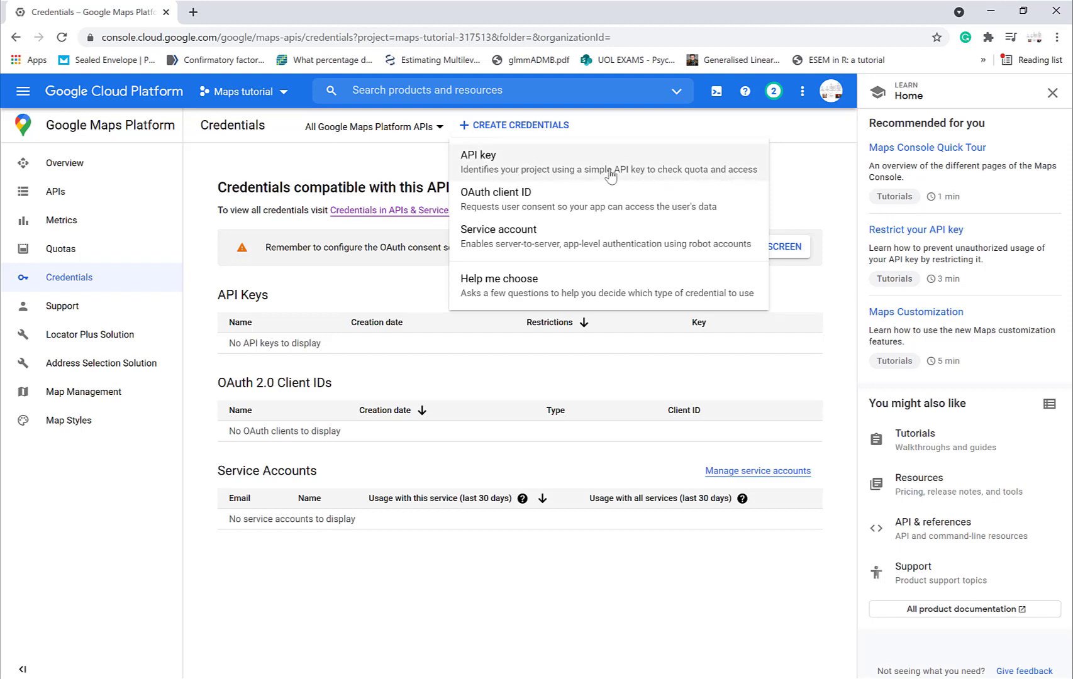
pyautogui.click(478, 163)
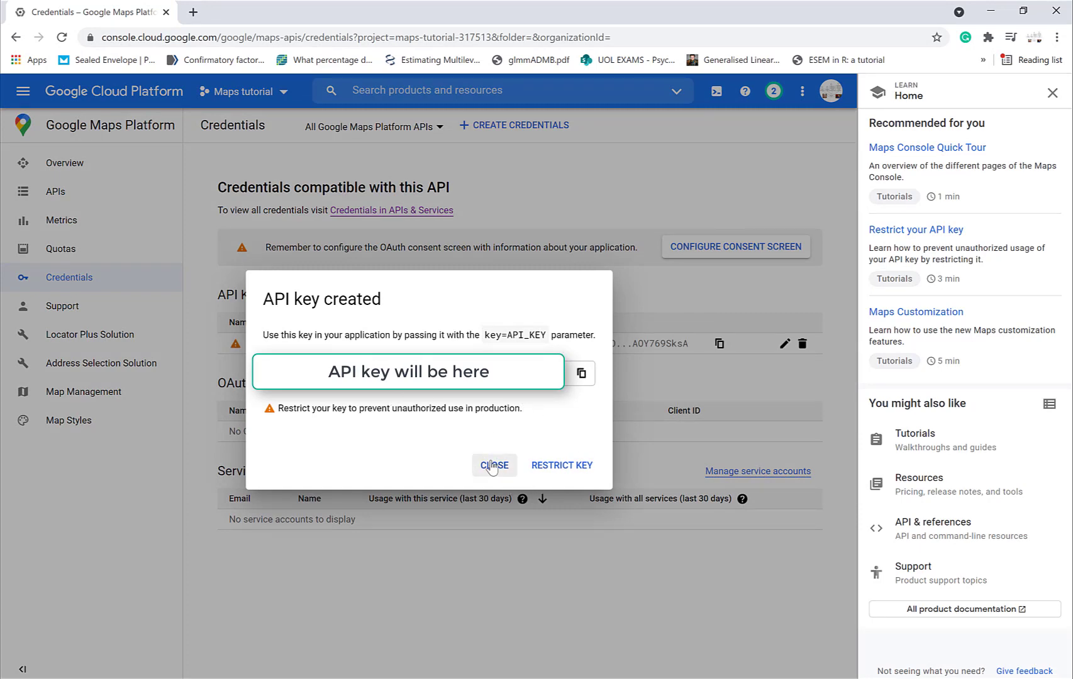
pyautogui.click(495, 466)
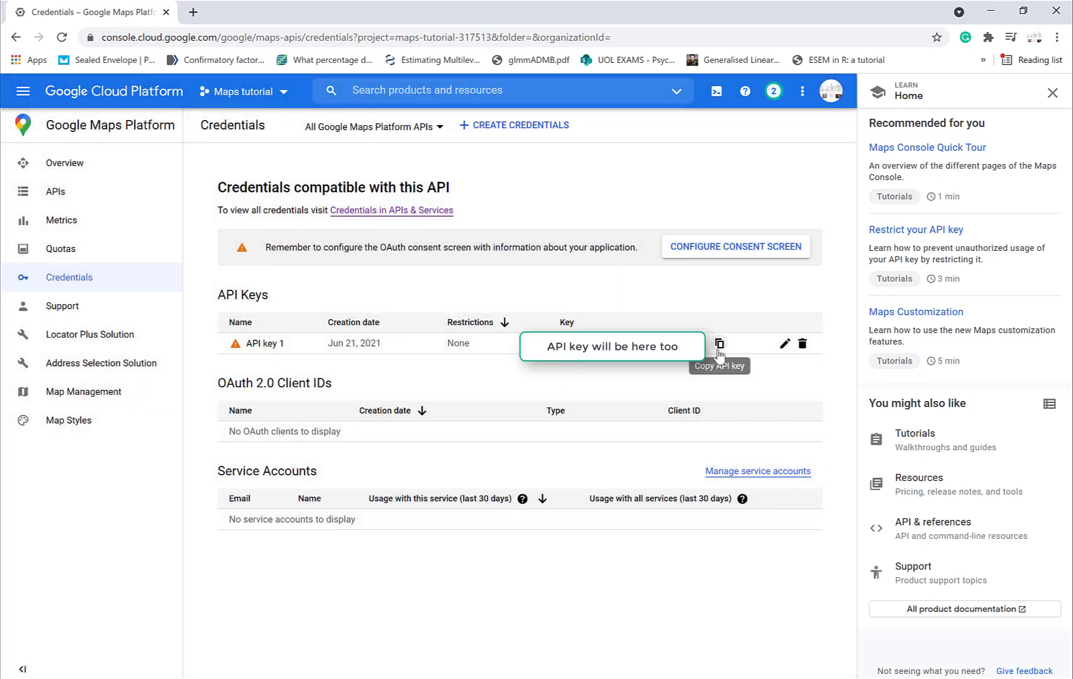
pyautogui.click(718, 344)
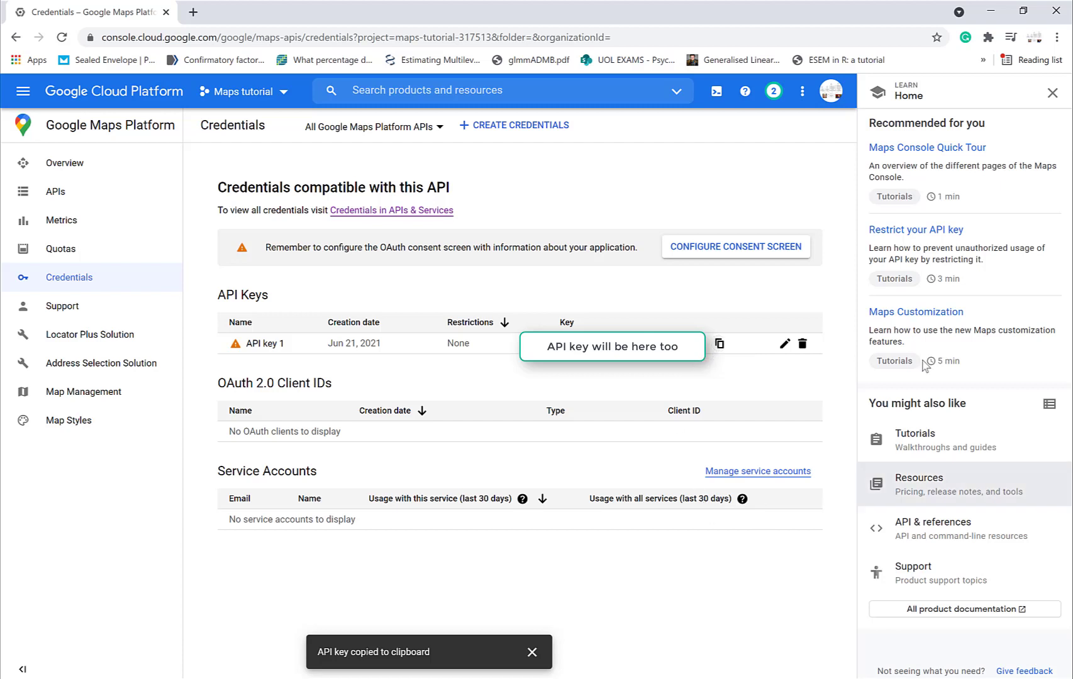
pyautogui.moveTo(321, 624)
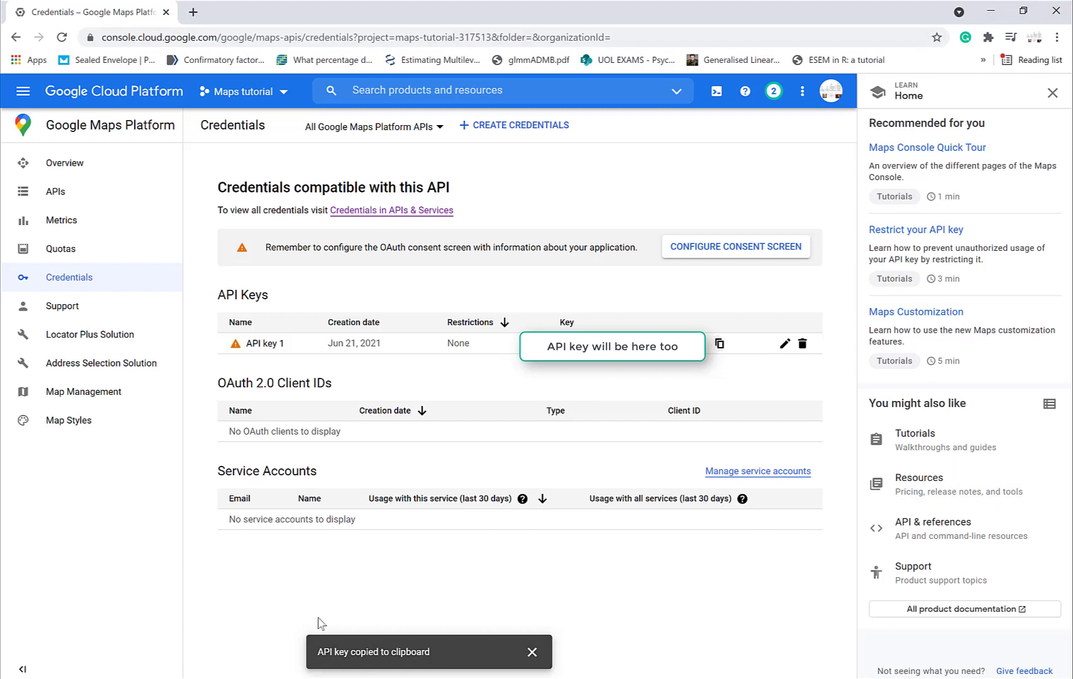
pyautogui.click(532, 652)
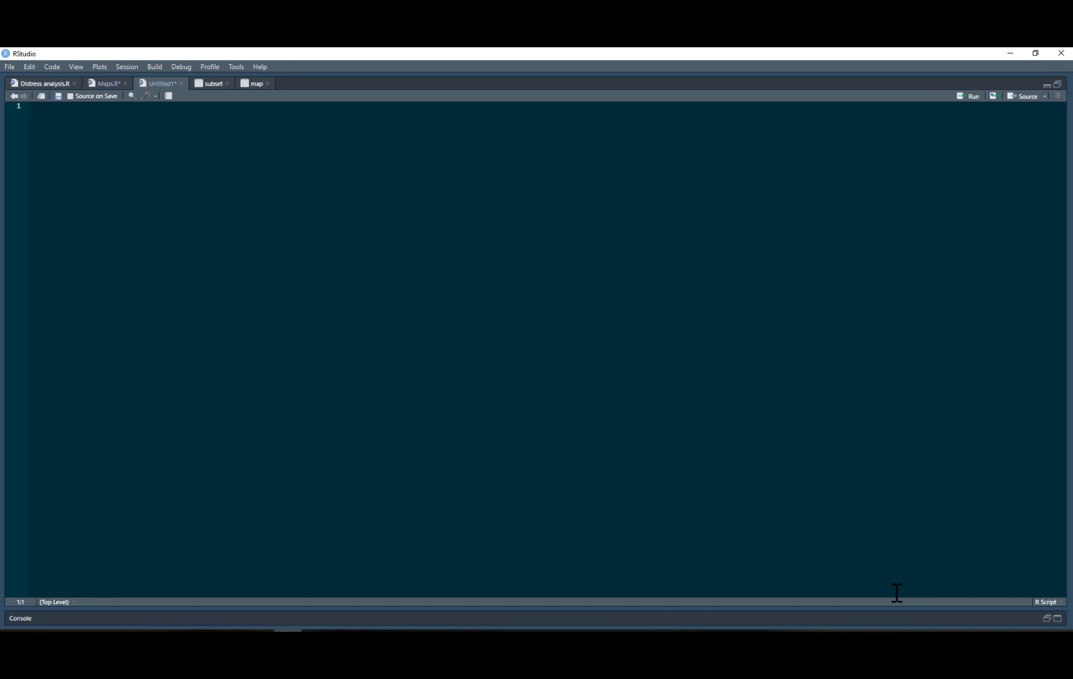
# Write install.packages("rstudioapi") and library(rstudioapi) in the Untitled1 script
pyautogui.write('install.packages(')
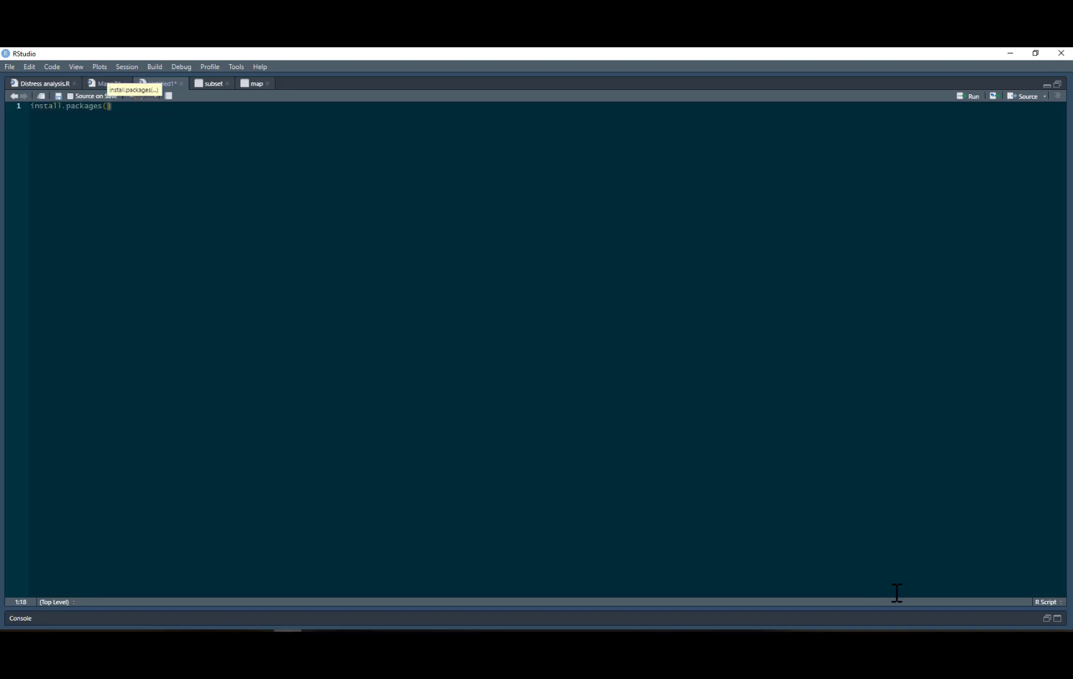
pyautogui.moveTo(644, 472)
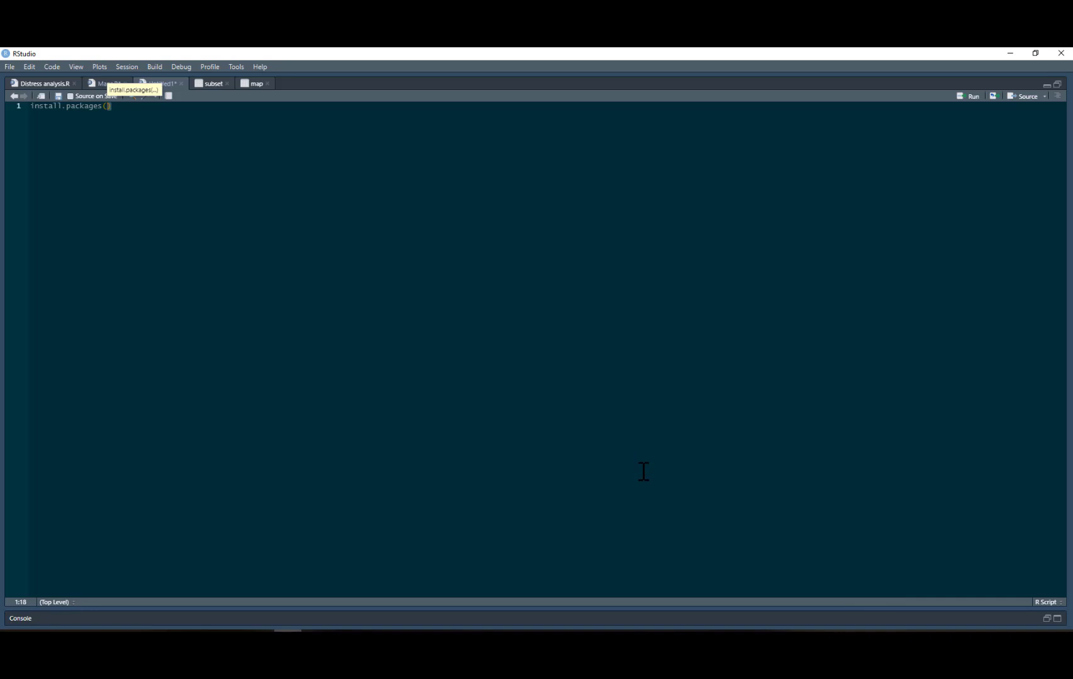
pyautogui.moveTo(798, 397)
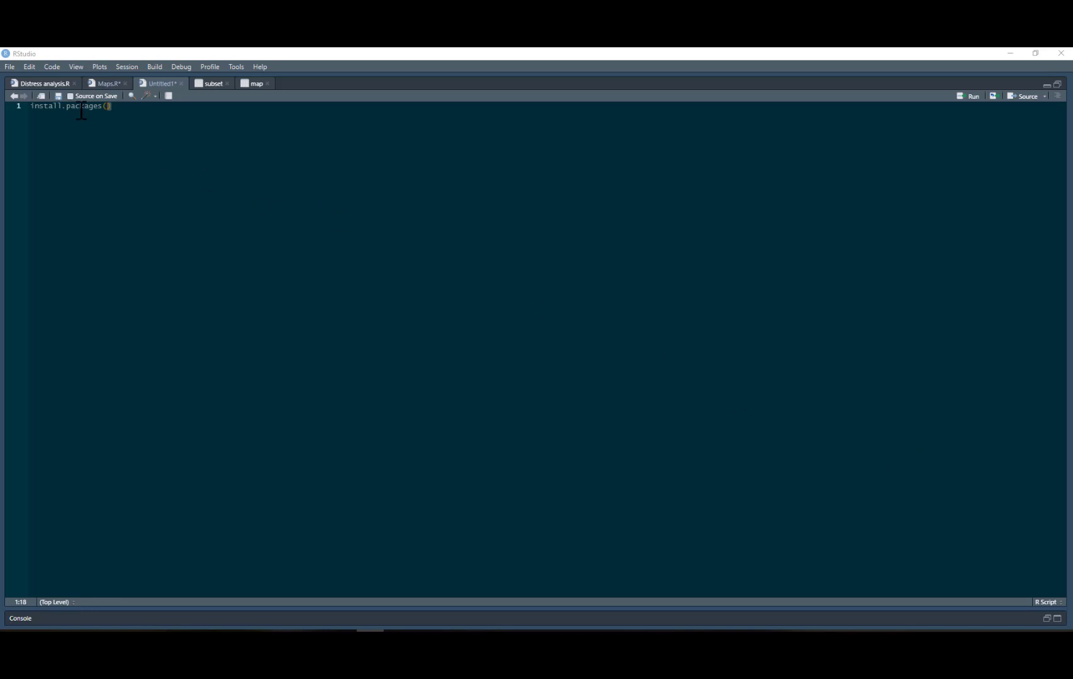
pyautogui.write('r')
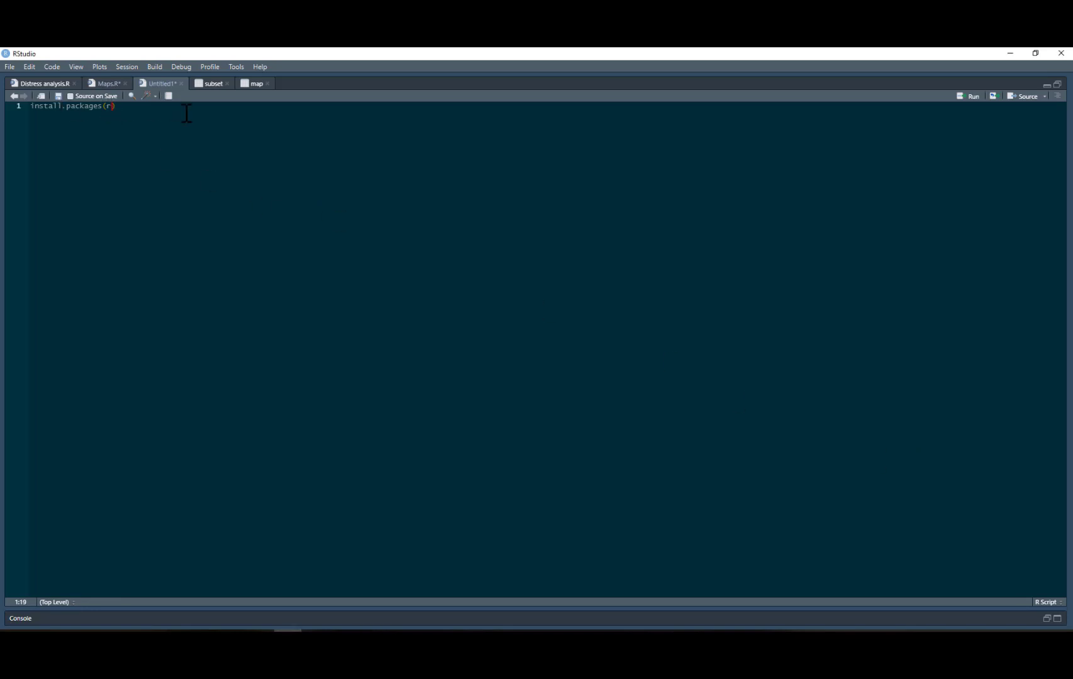
pyautogui.write('studioapi"')
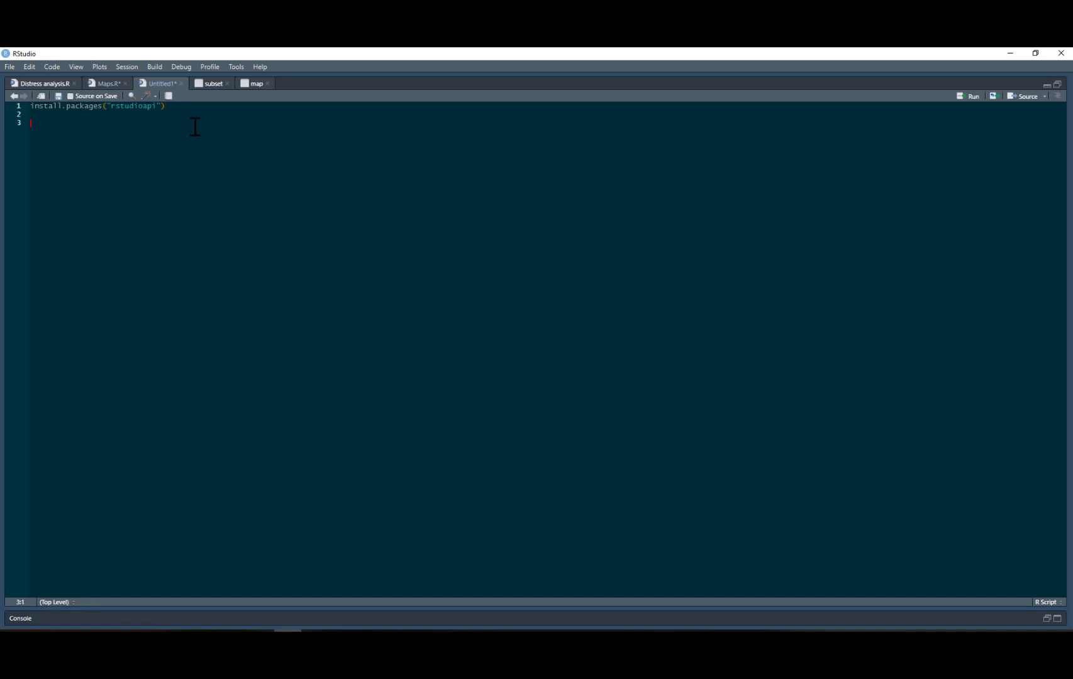
pyautogui.write('1')
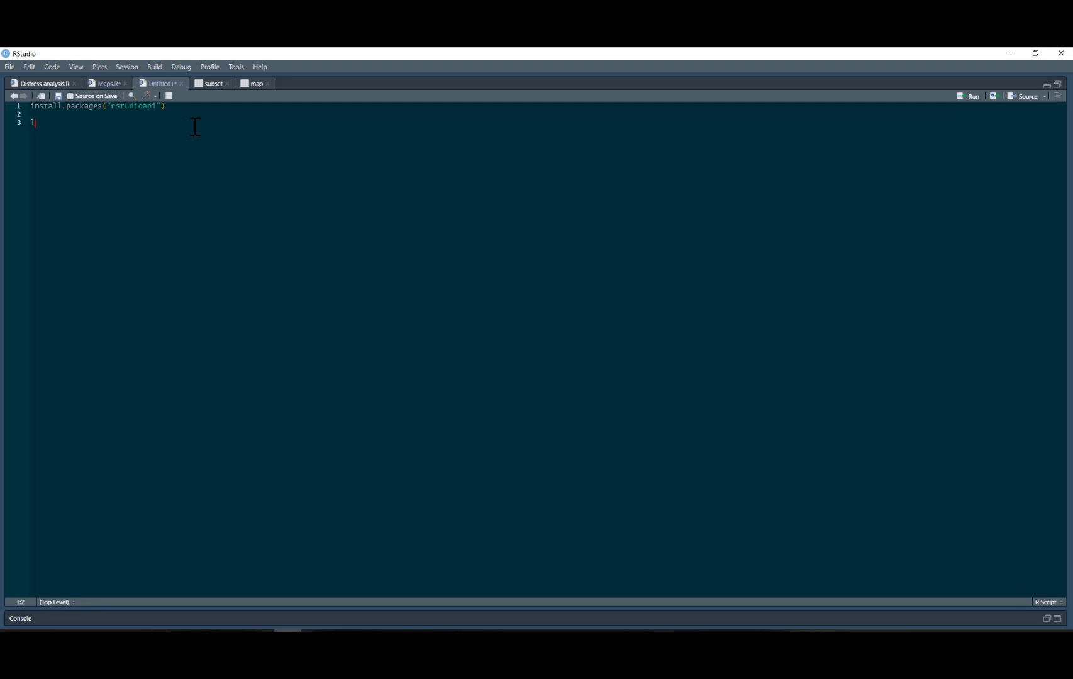
pyautogui.write('lib')
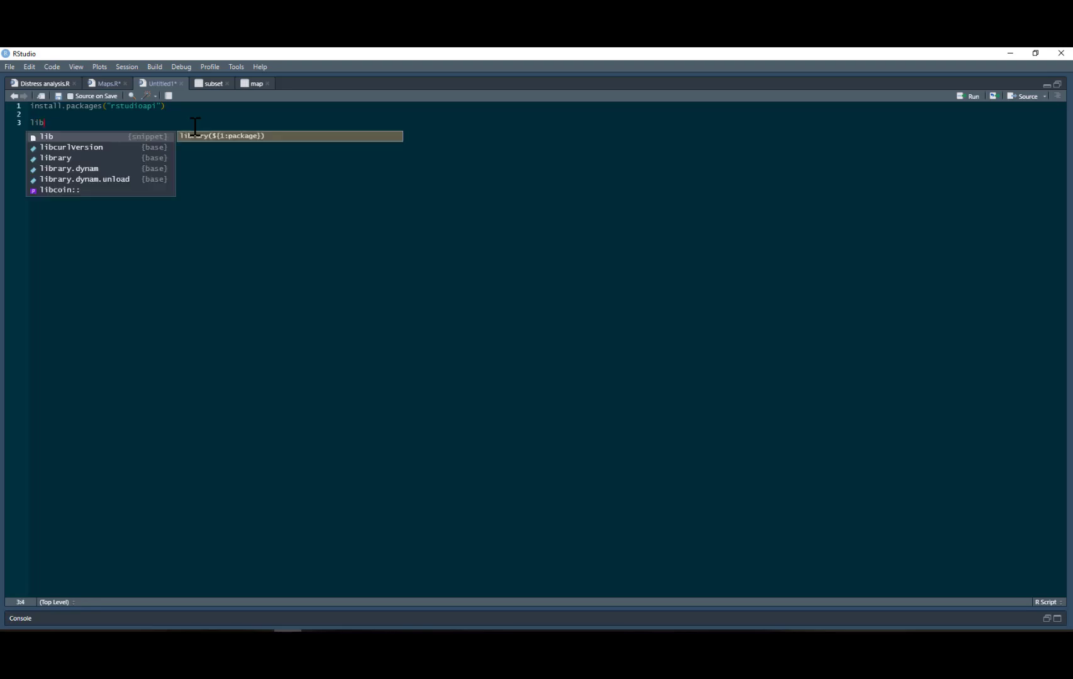
pyautogui.press('Tab')
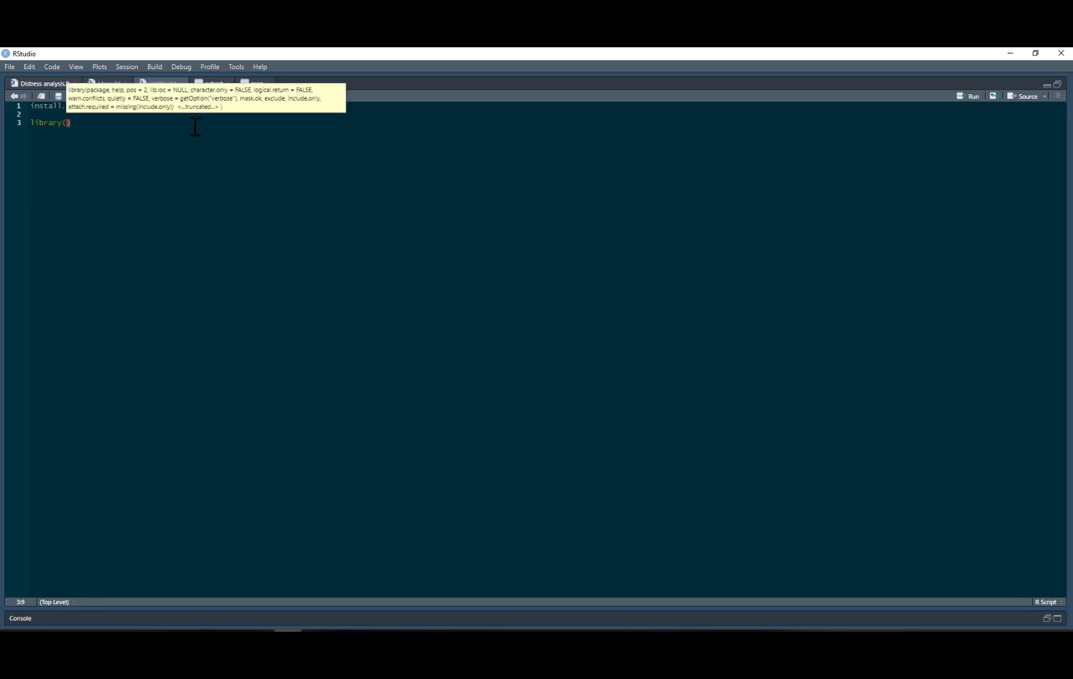
pyautogui.write('rst')
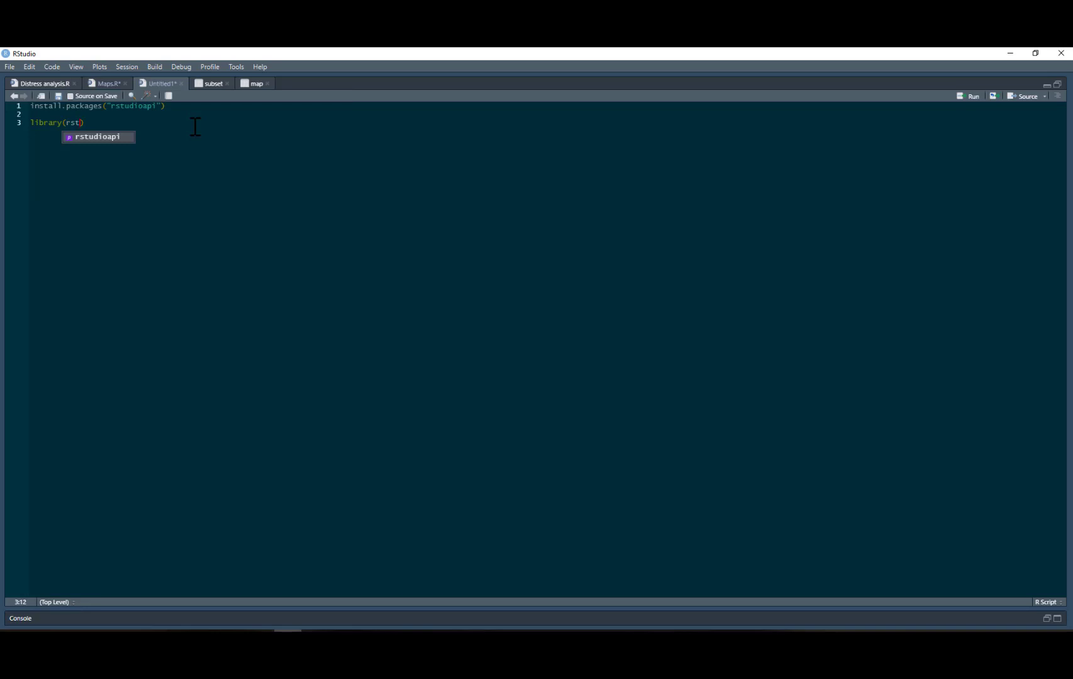
pyautogui.press('Tab')
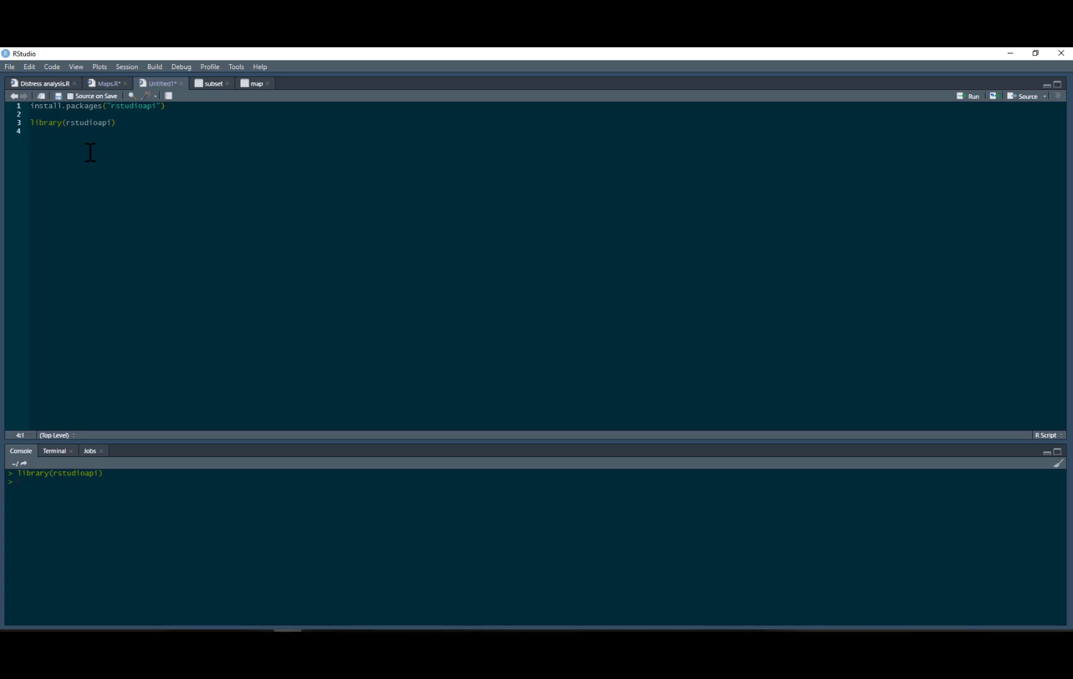
pyautogui.moveTo(404, 177)
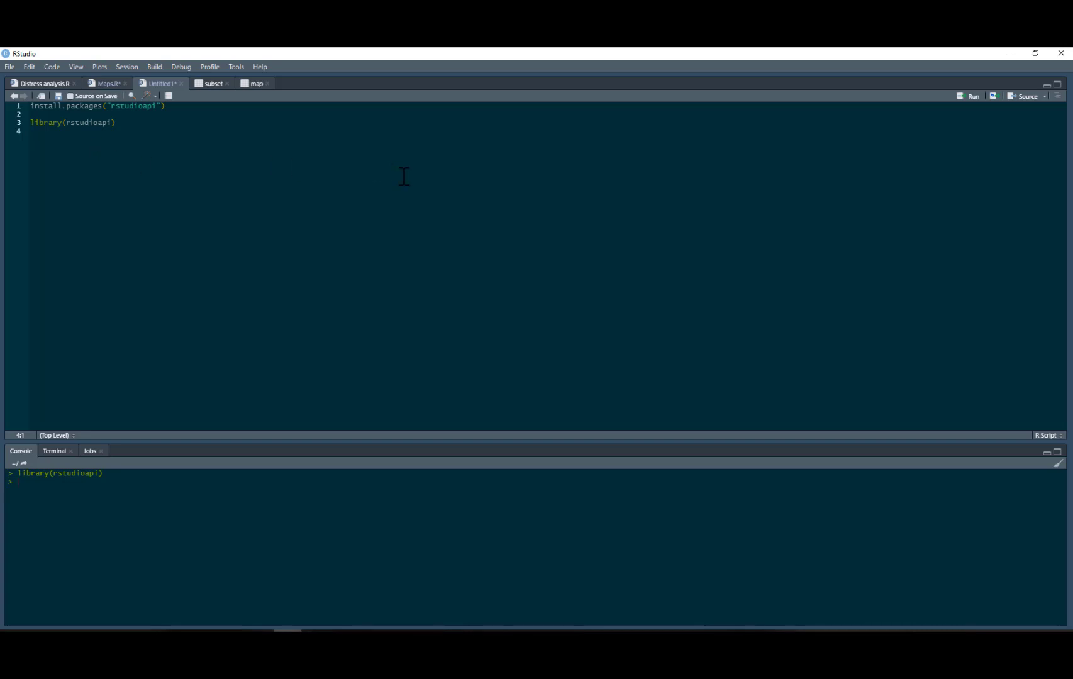
pyautogui.moveTo(93, 170)
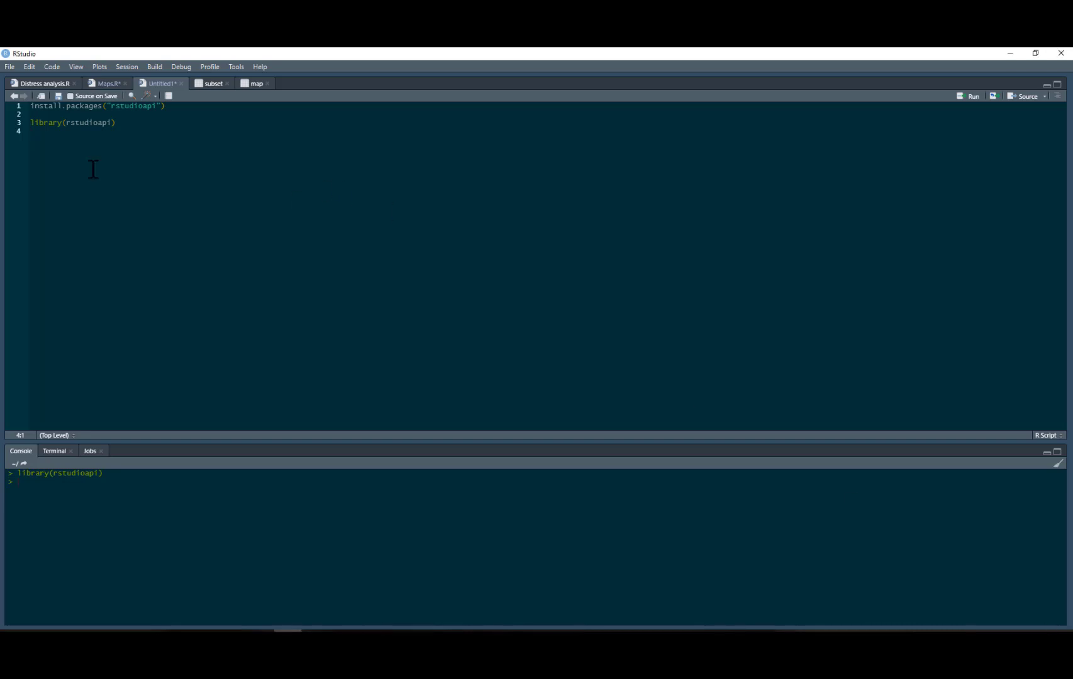
# Type register_google(key = "…") on line 4 and begin filling in the API key string
pyautogui.write('register_google(')
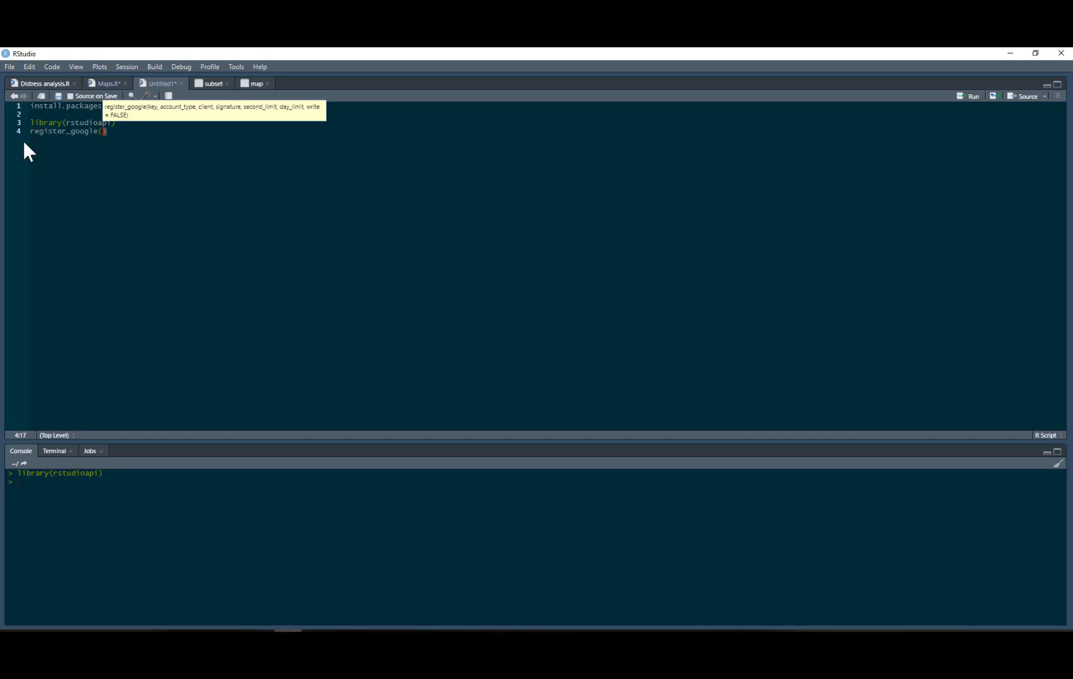
pyautogui.write('key = "')
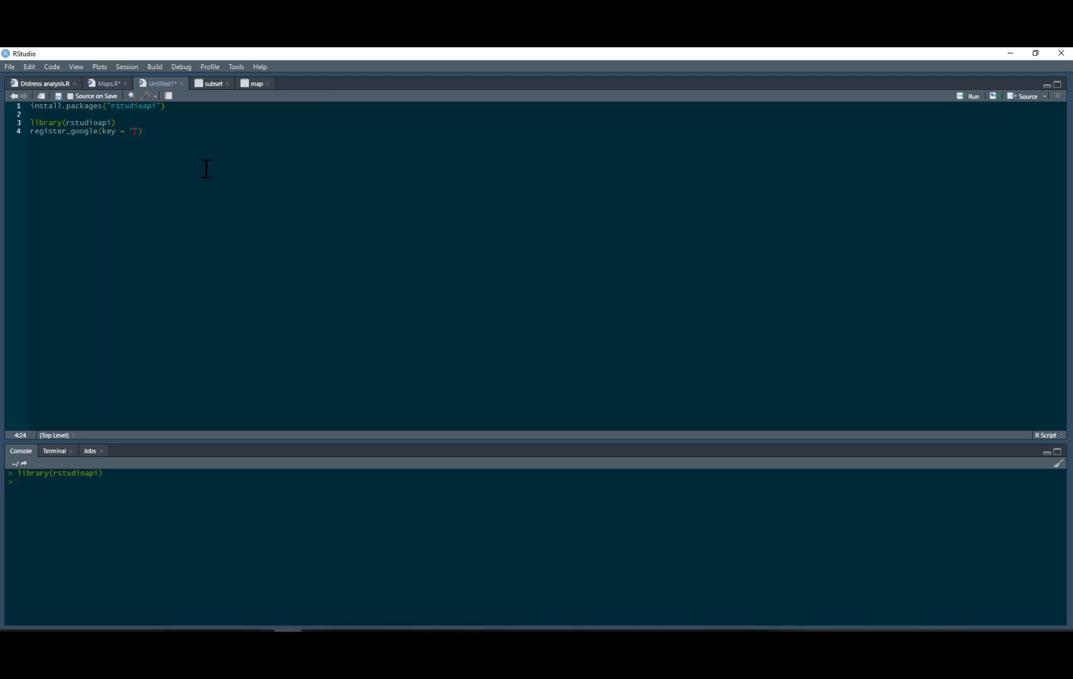
pyautogui.moveTo(199, 155)
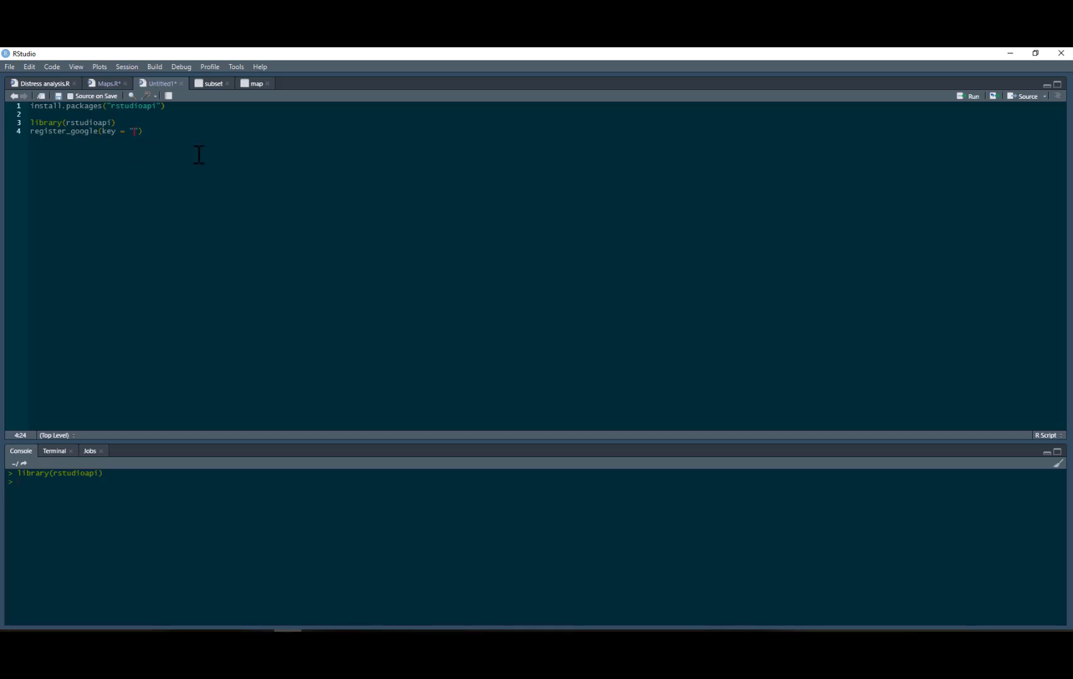
pyautogui.write('kluifaen')
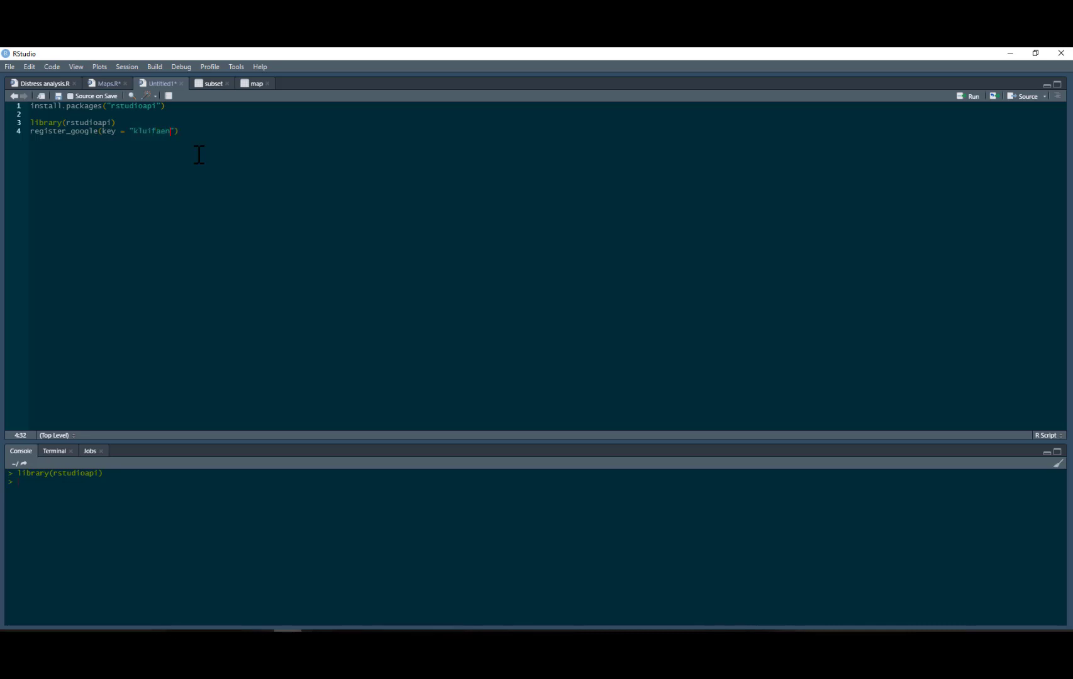